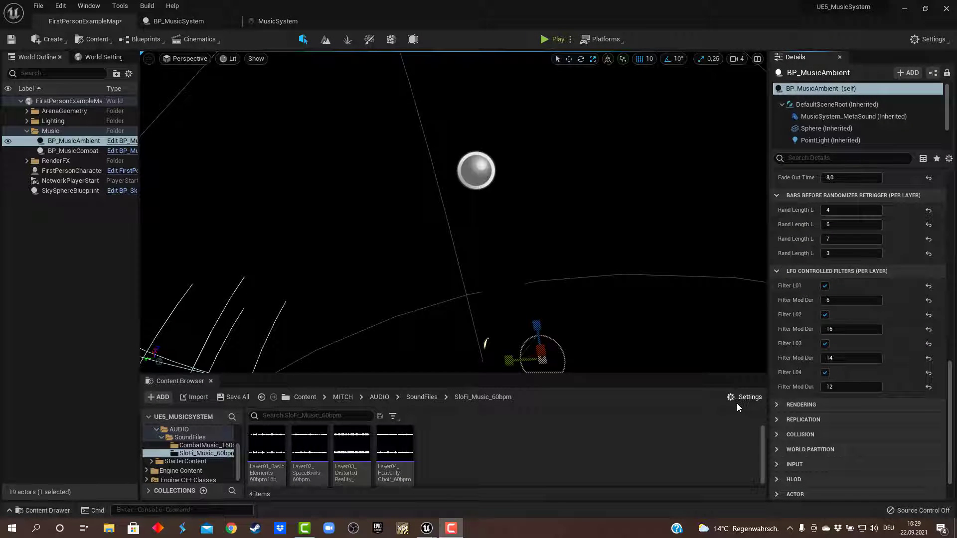
pyautogui.moveTo(709, 407)
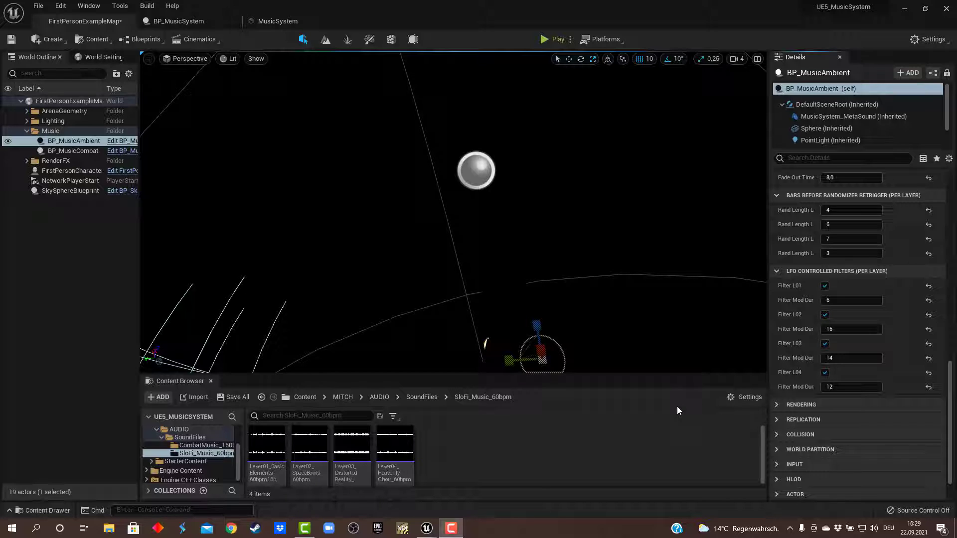
pyautogui.moveTo(434, 463)
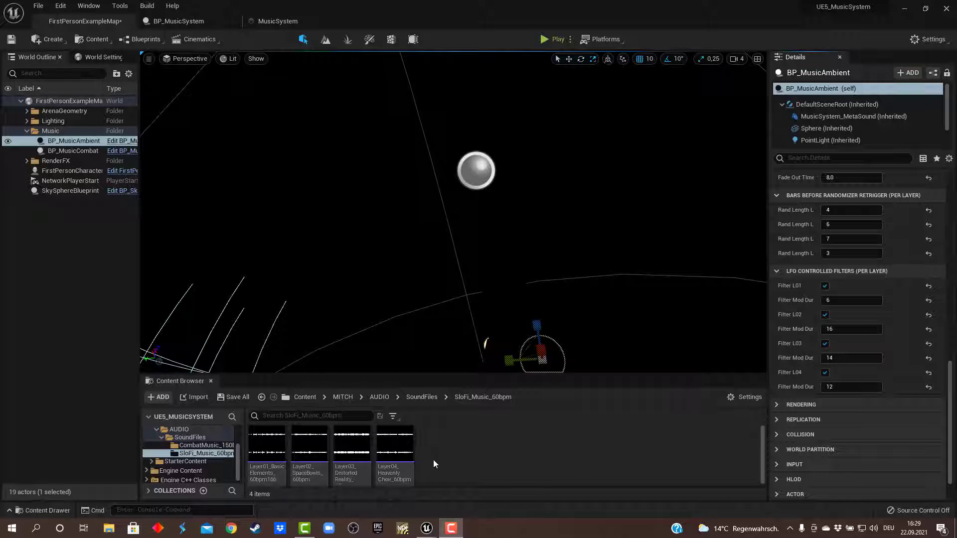
pyautogui.moveTo(466, 466)
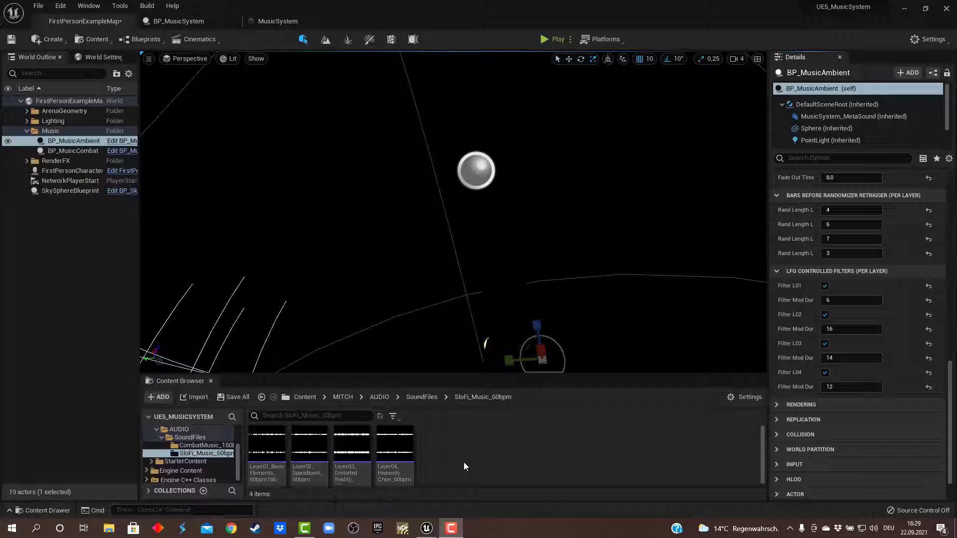
pyautogui.moveTo(487, 428)
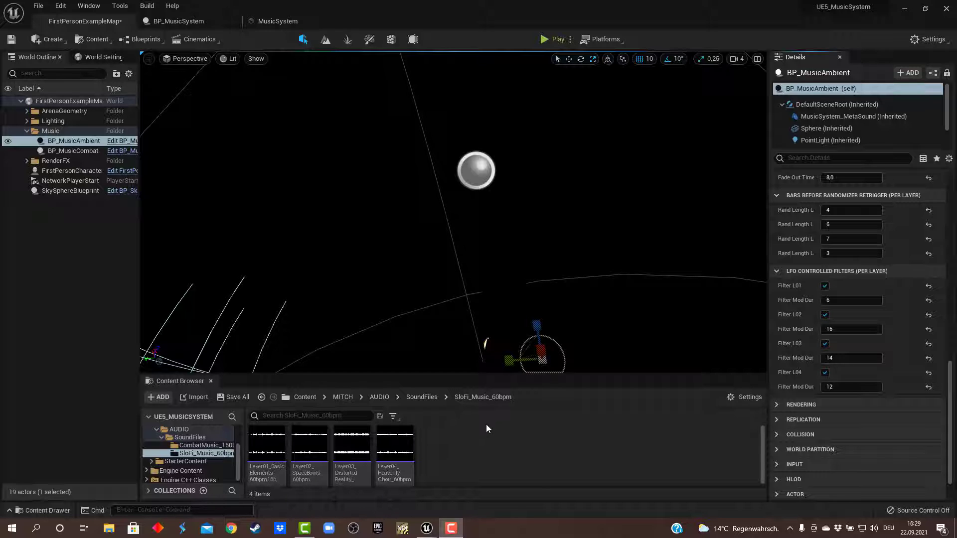
pyautogui.moveTo(485, 409)
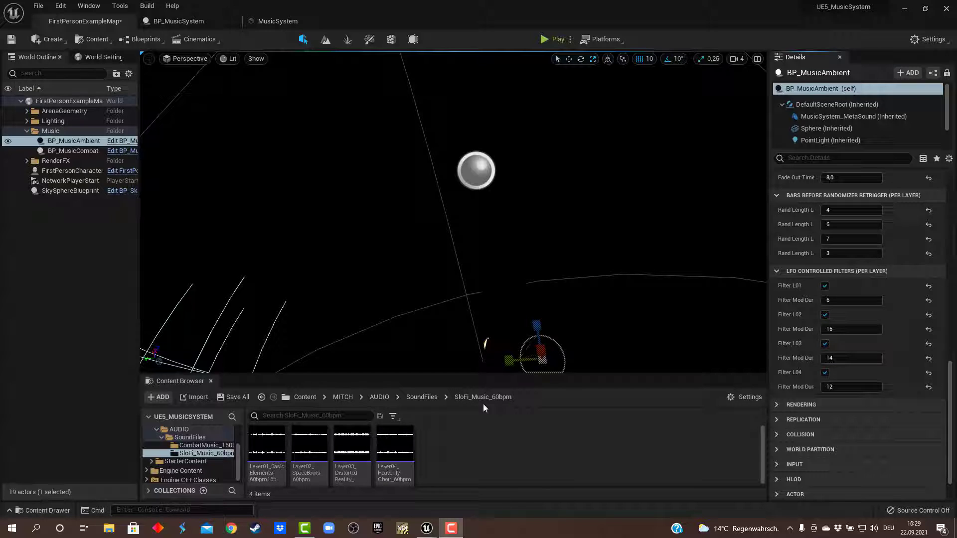
pyautogui.moveTo(70, 144)
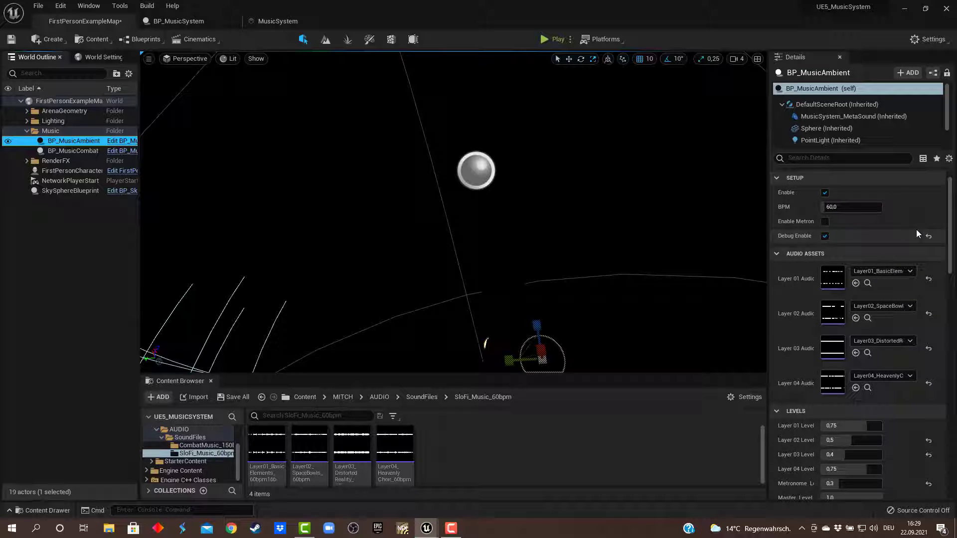
pyautogui.moveTo(797, 212)
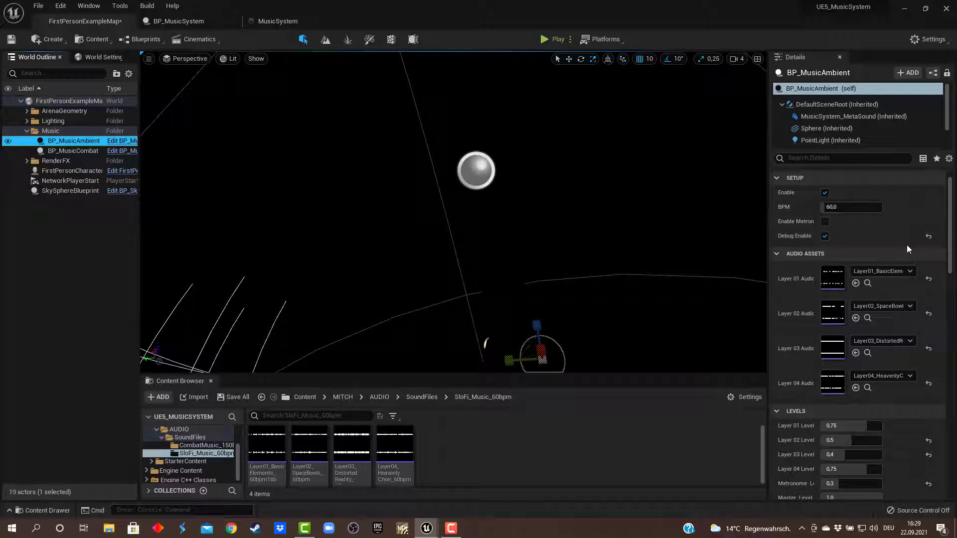
# Preview the fourth layer's choir loop and the third layer's distorted loop.
pyautogui.scroll(-3)
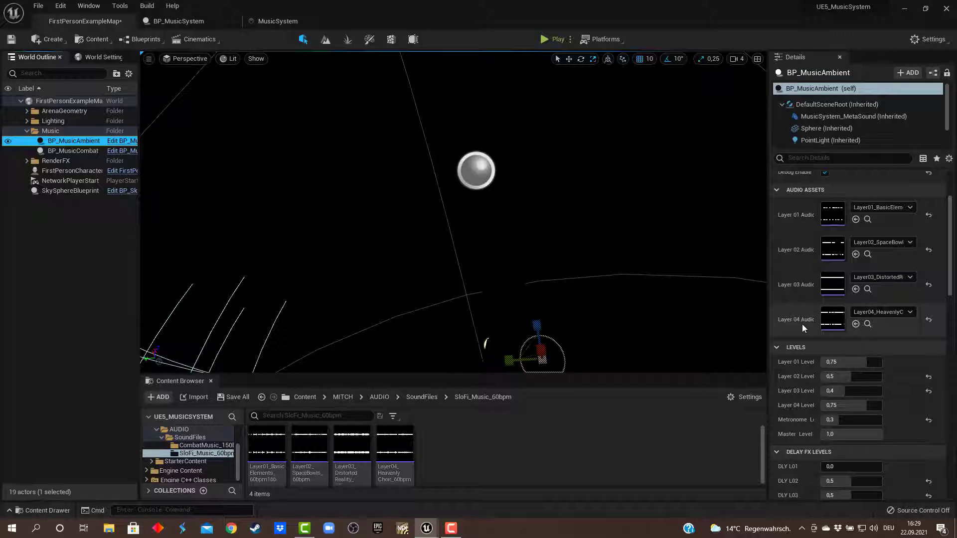
pyautogui.moveTo(461, 436)
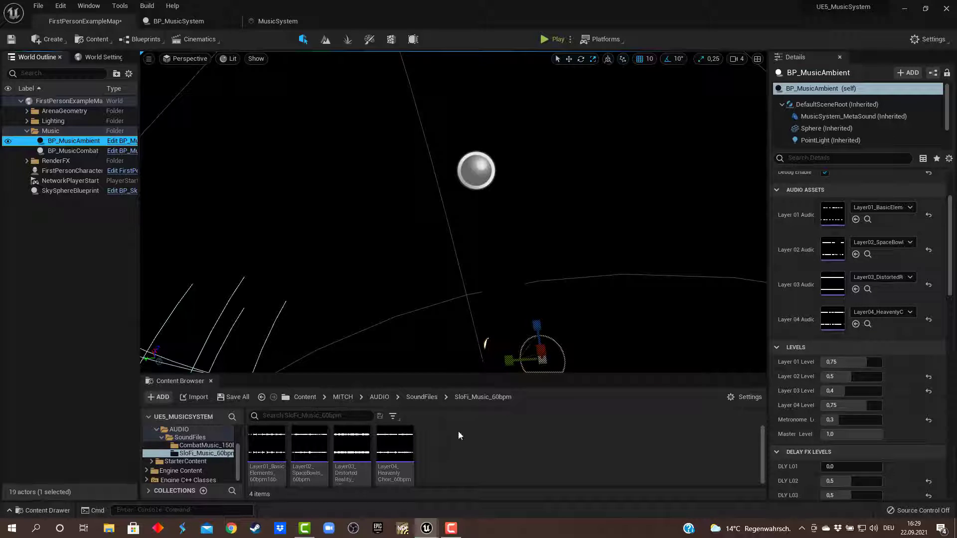
pyautogui.moveTo(395, 446)
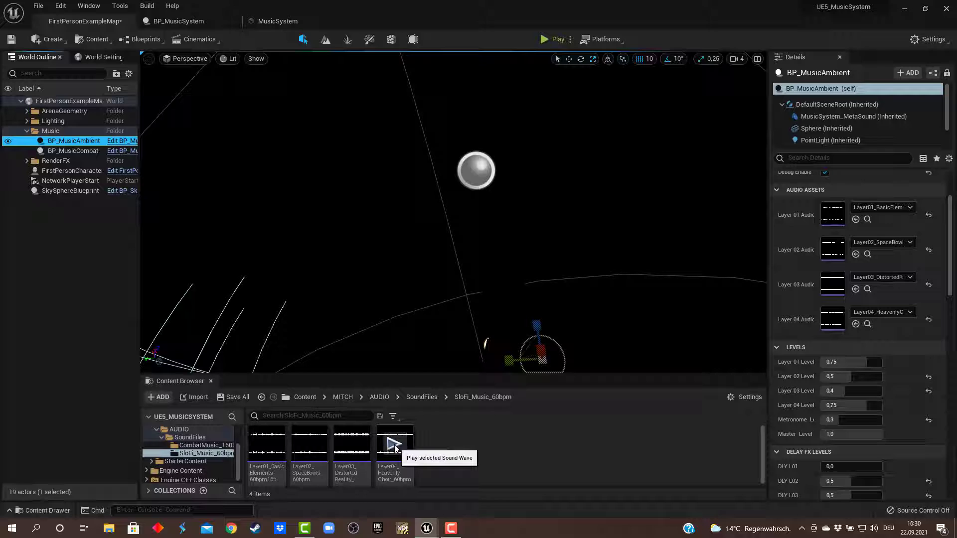
pyautogui.click(395, 443)
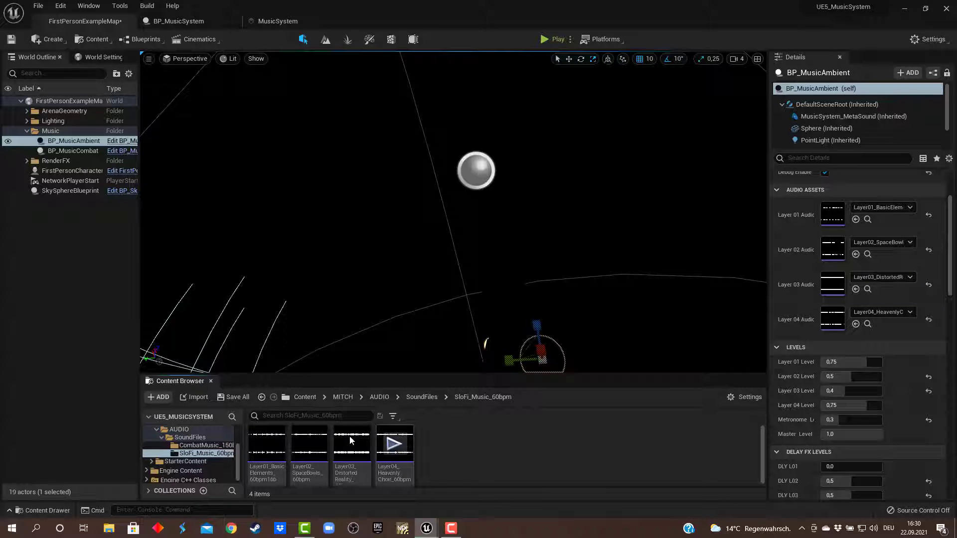
pyautogui.click(351, 445)
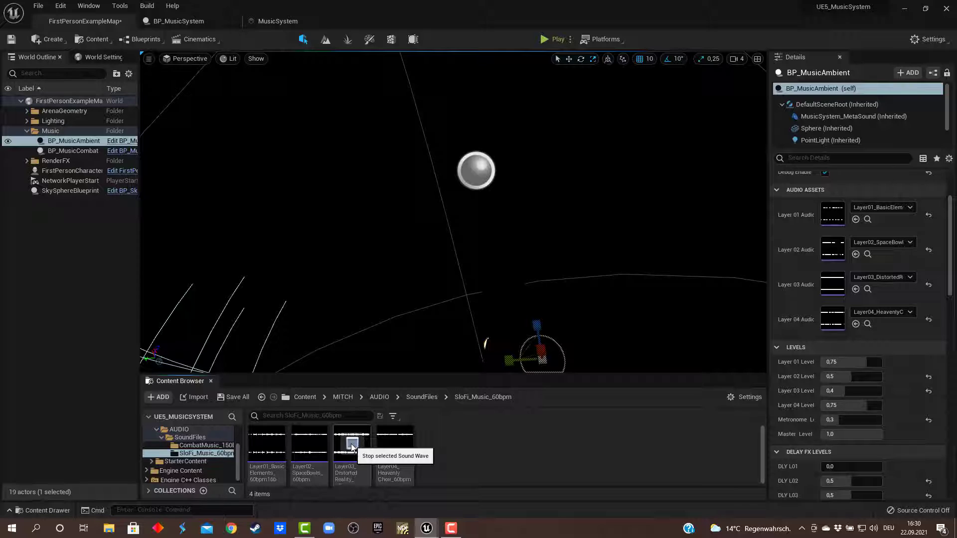
pyautogui.click(351, 445)
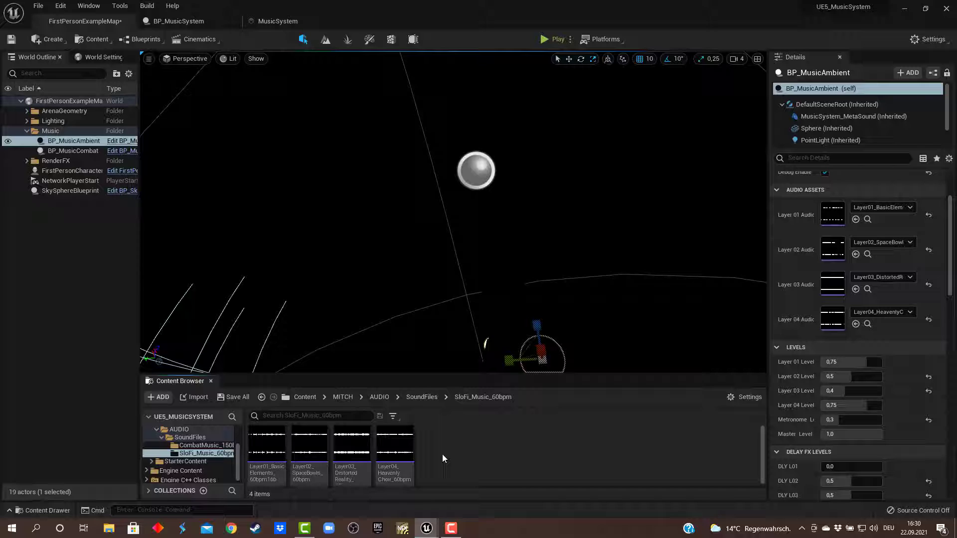
pyautogui.moveTo(462, 469)
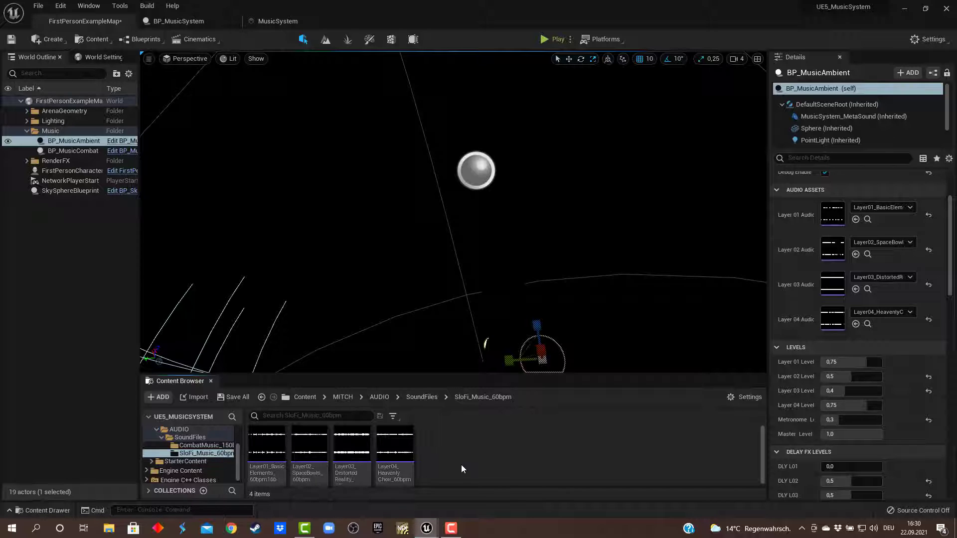
pyautogui.moveTo(618, 453)
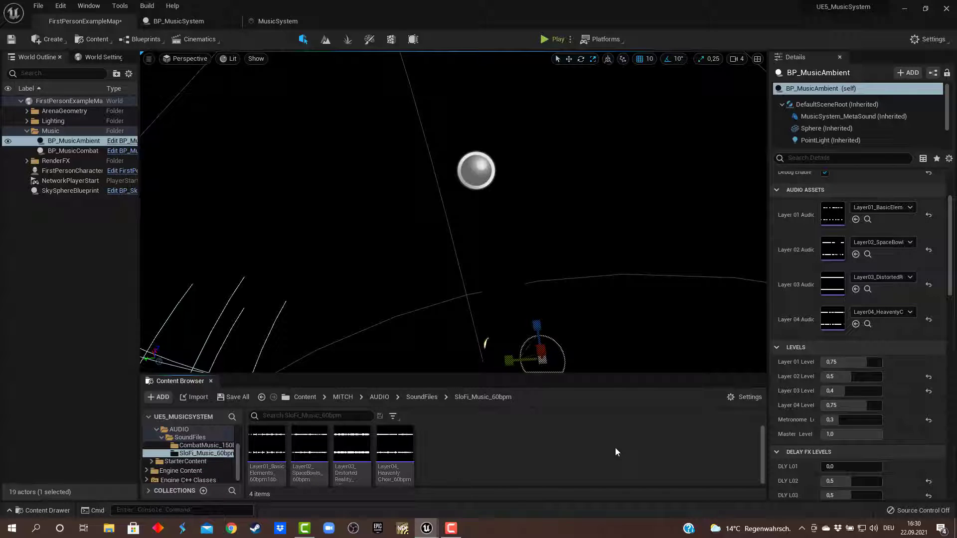
pyautogui.moveTo(606, 454)
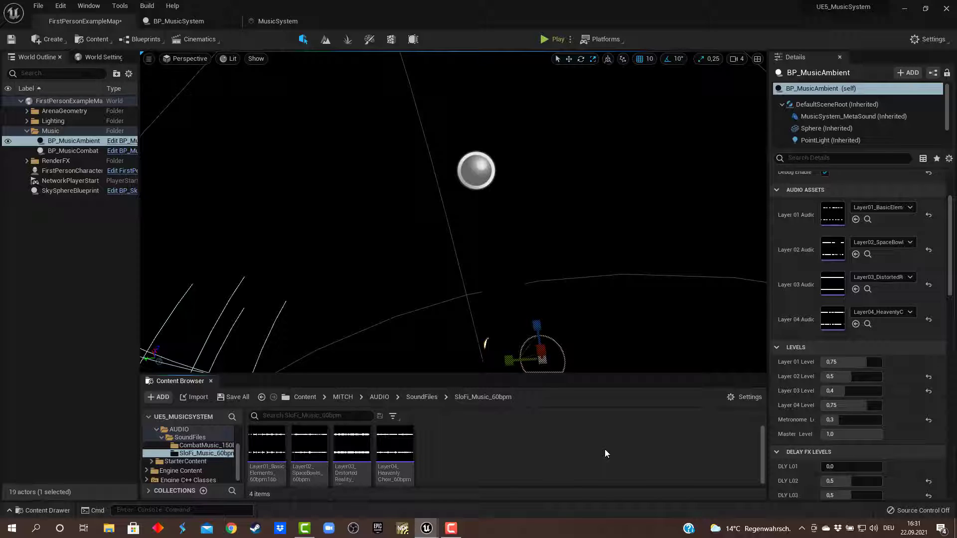
pyautogui.moveTo(612, 452)
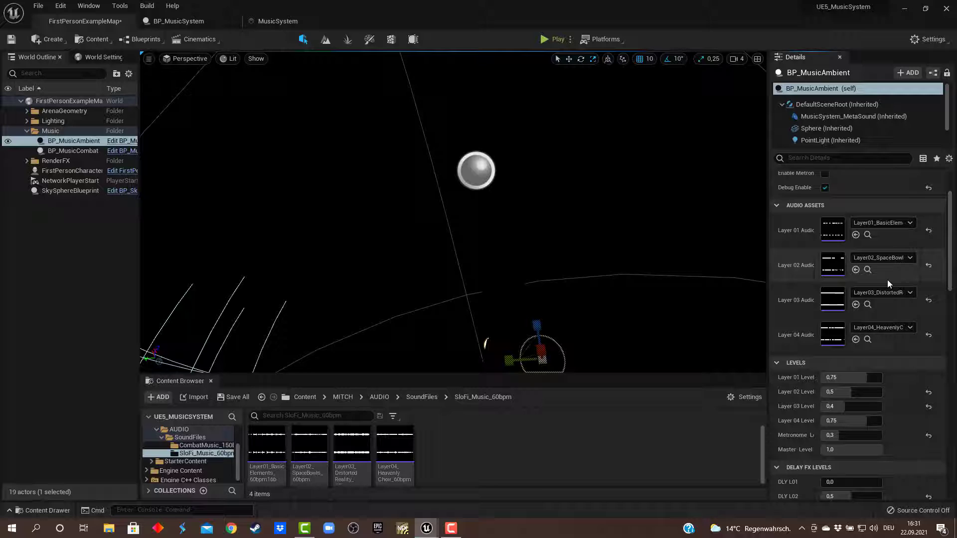
# Scroll through the remaining music actor settings in the Details panel.
pyautogui.scroll(-3)
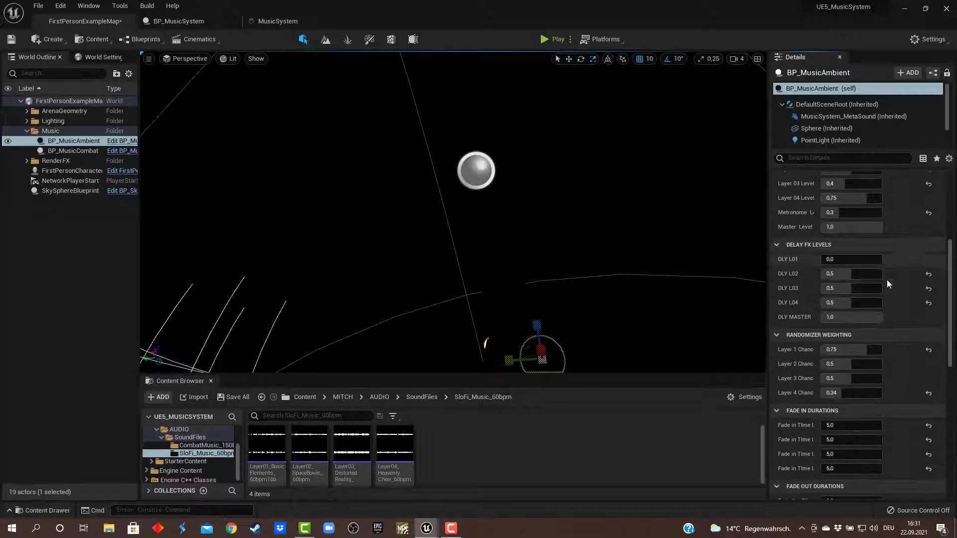
pyautogui.scroll(-3)
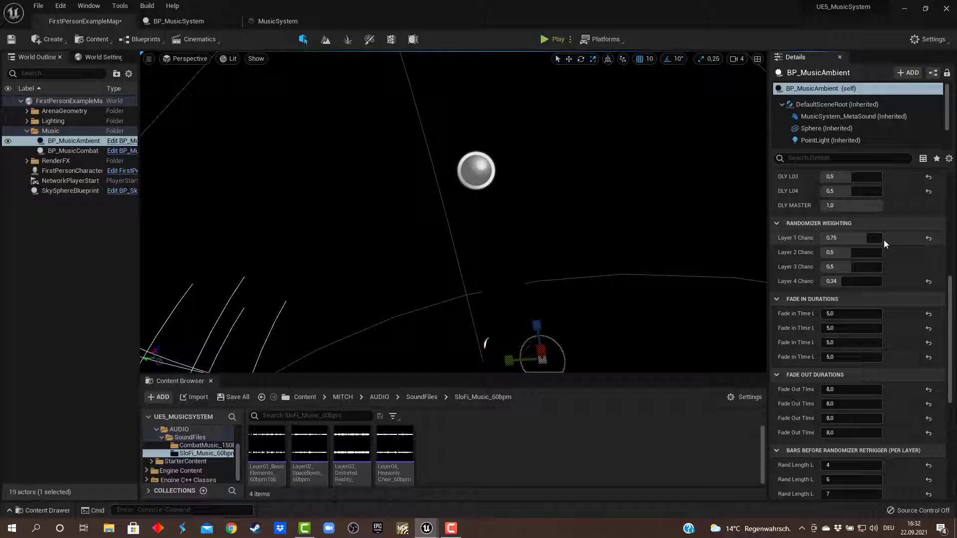
pyautogui.moveTo(886, 249)
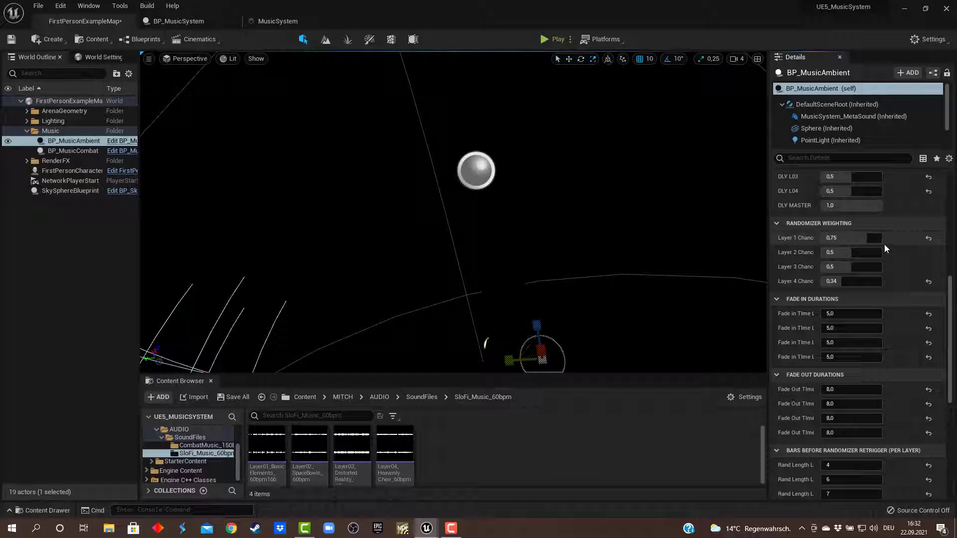
pyautogui.moveTo(863, 263)
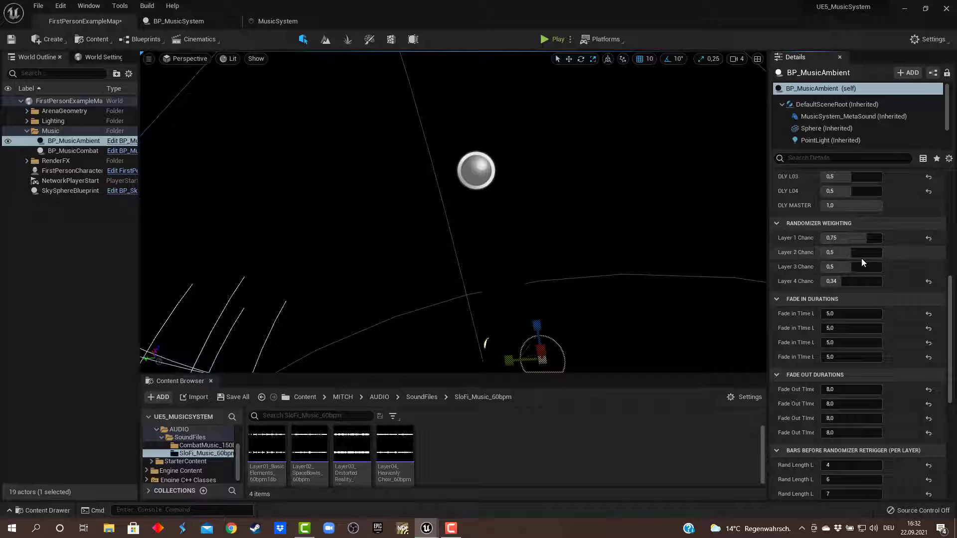
pyautogui.moveTo(794, 241)
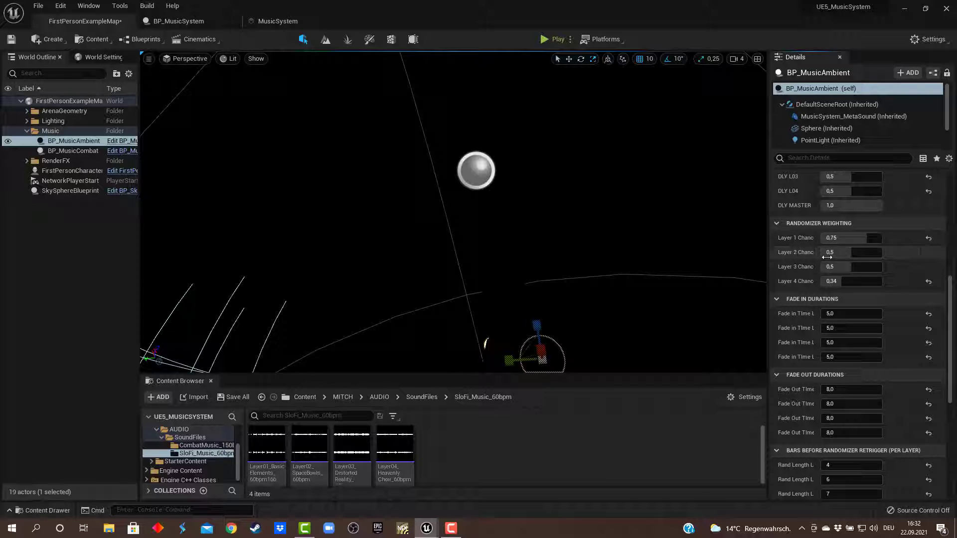
pyautogui.moveTo(797, 261)
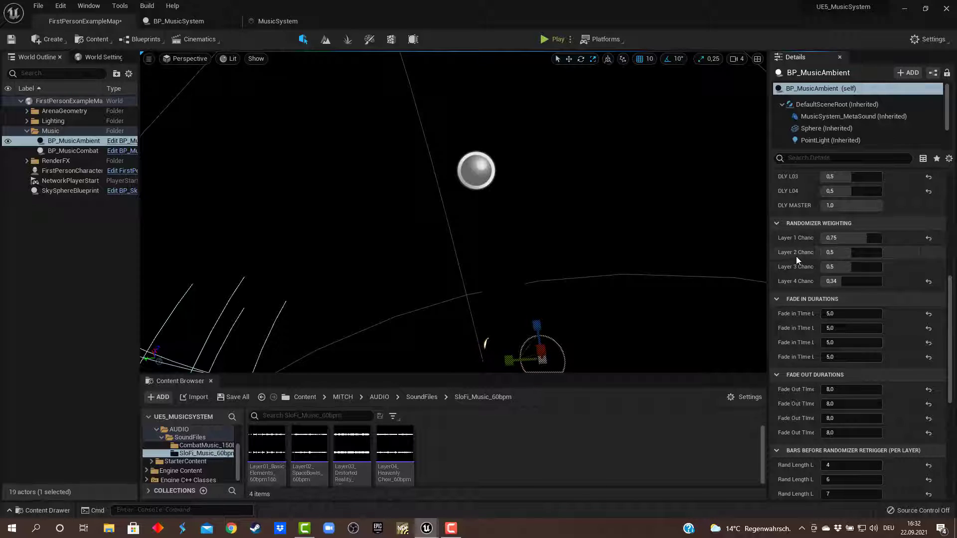
pyautogui.moveTo(784, 286)
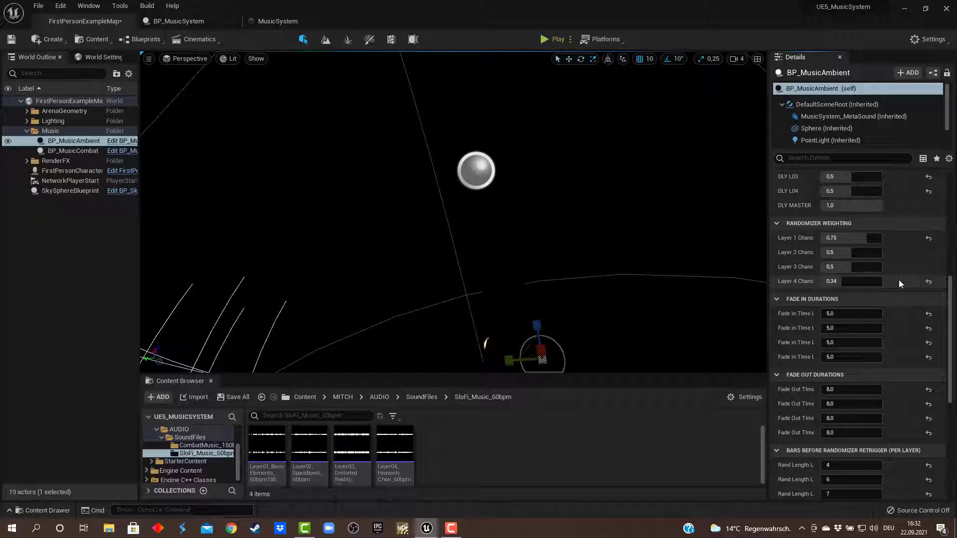
pyautogui.scroll(-3)
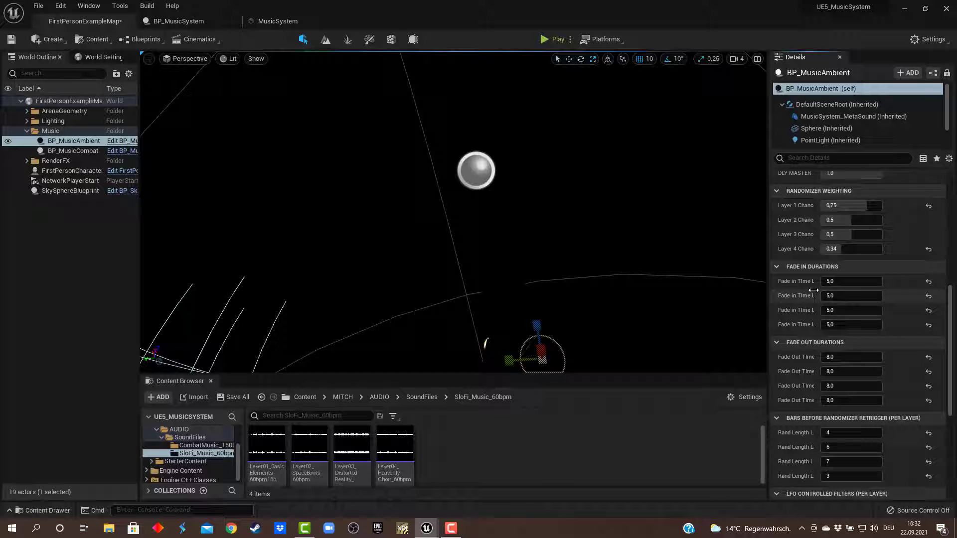
pyautogui.moveTo(891, 295)
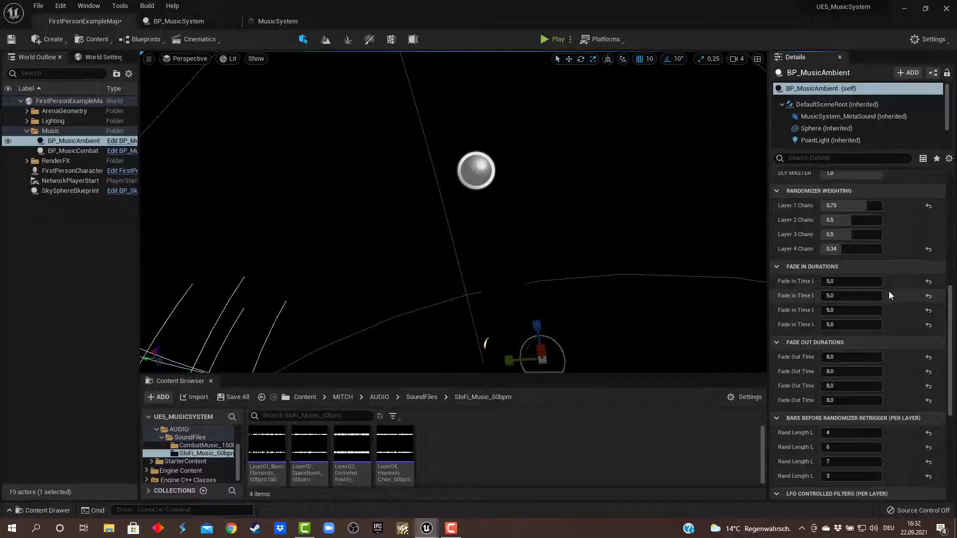
pyautogui.moveTo(906, 324)
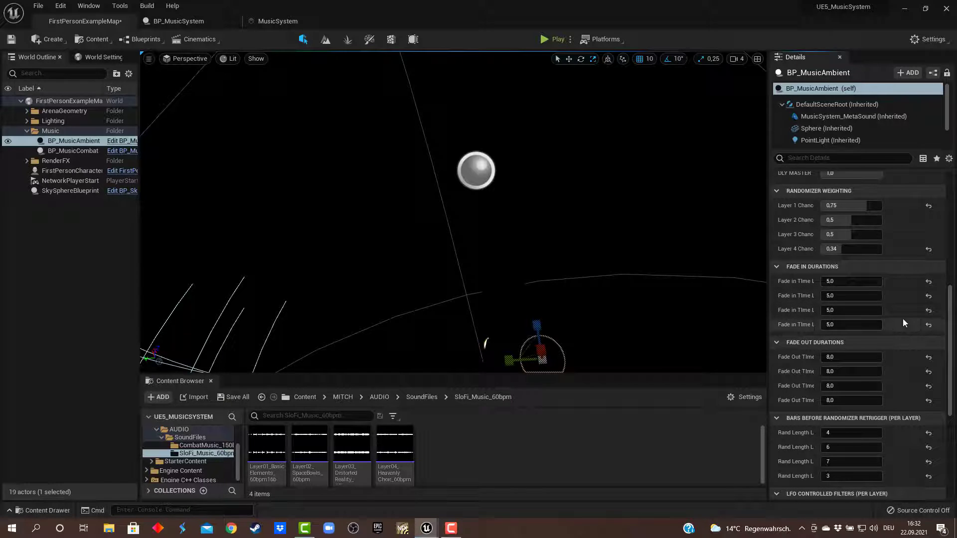
pyautogui.moveTo(905, 319)
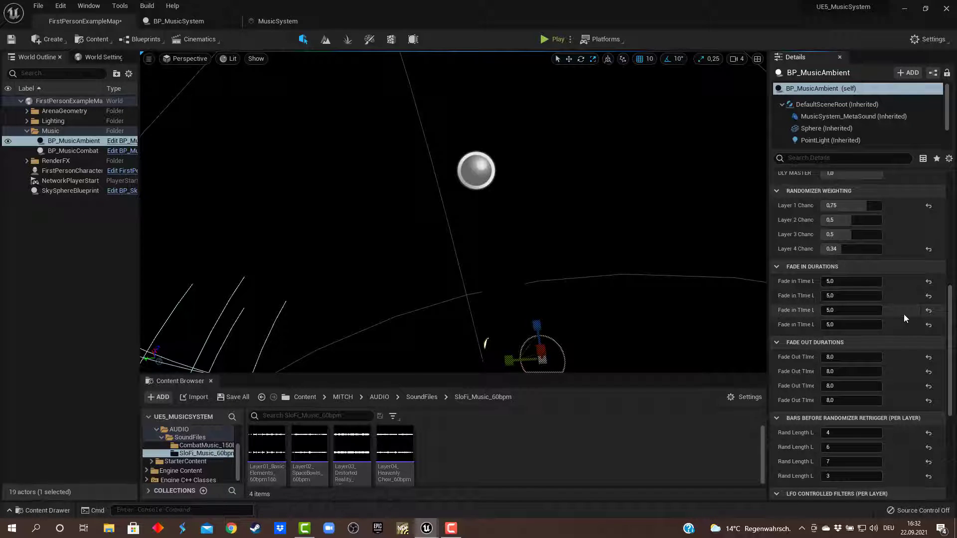
pyautogui.scroll(-3)
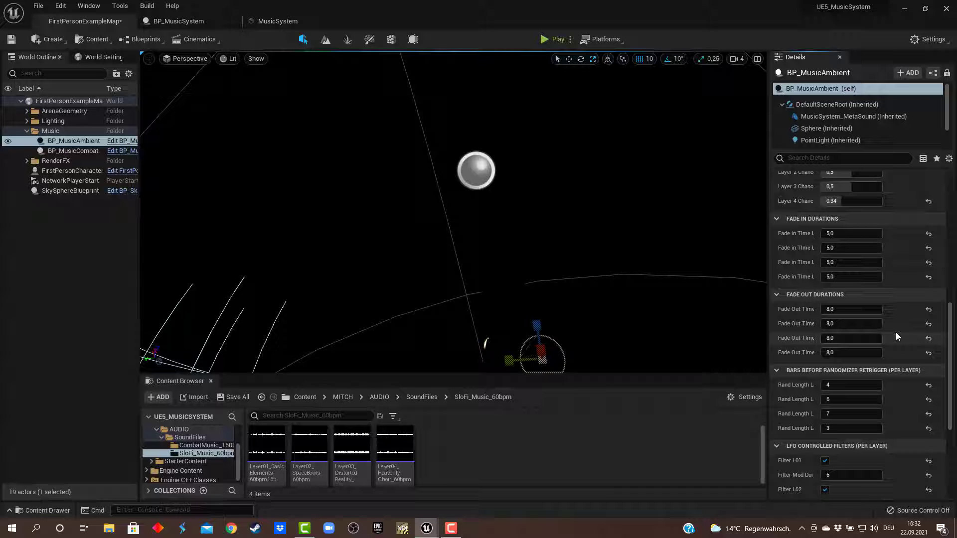
pyautogui.scroll(-3)
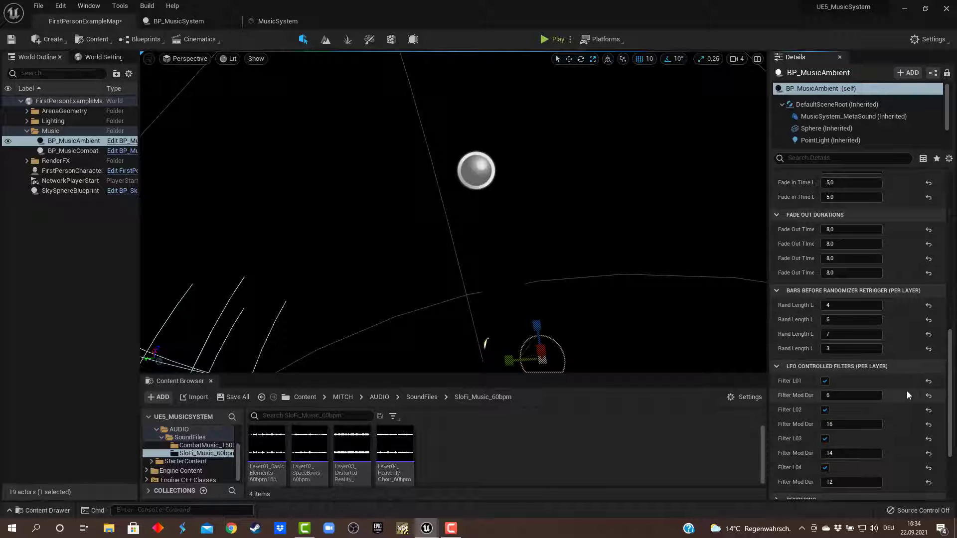
pyautogui.scroll(-3)
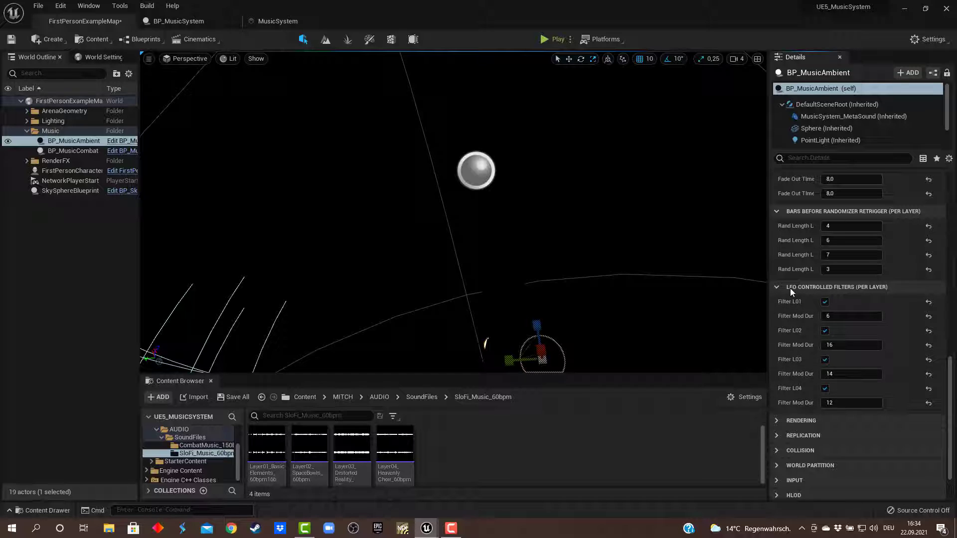
pyautogui.moveTo(839, 290)
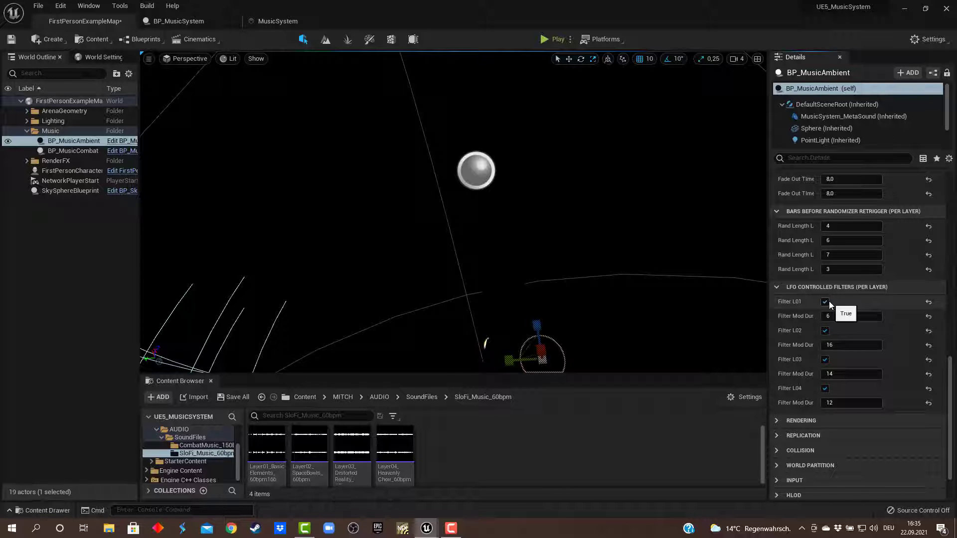
pyautogui.moveTo(920, 325)
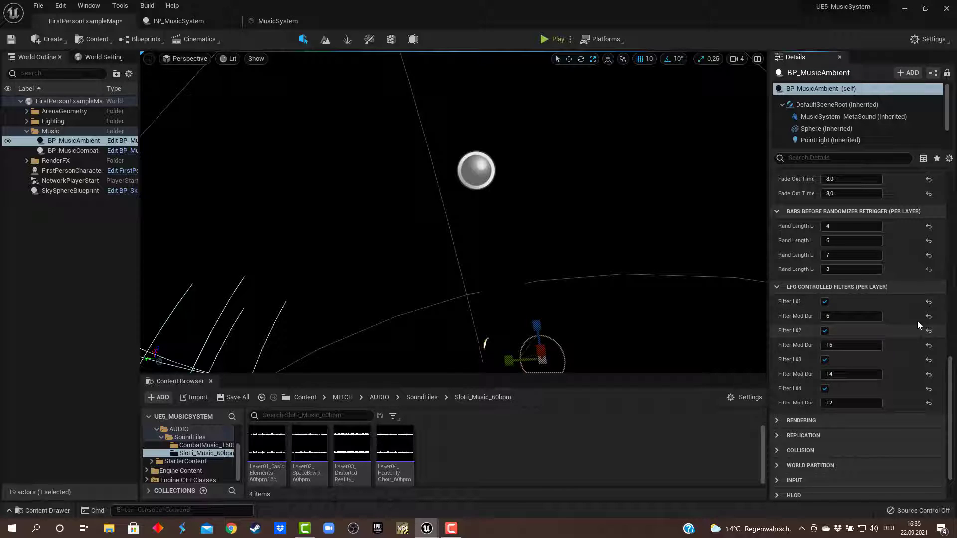
pyautogui.moveTo(908, 320)
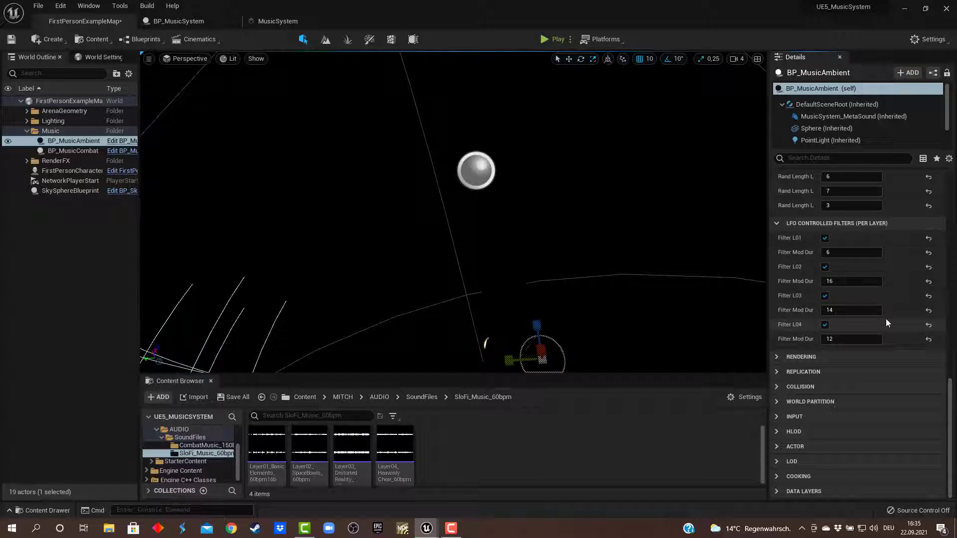
pyautogui.scroll(-3)
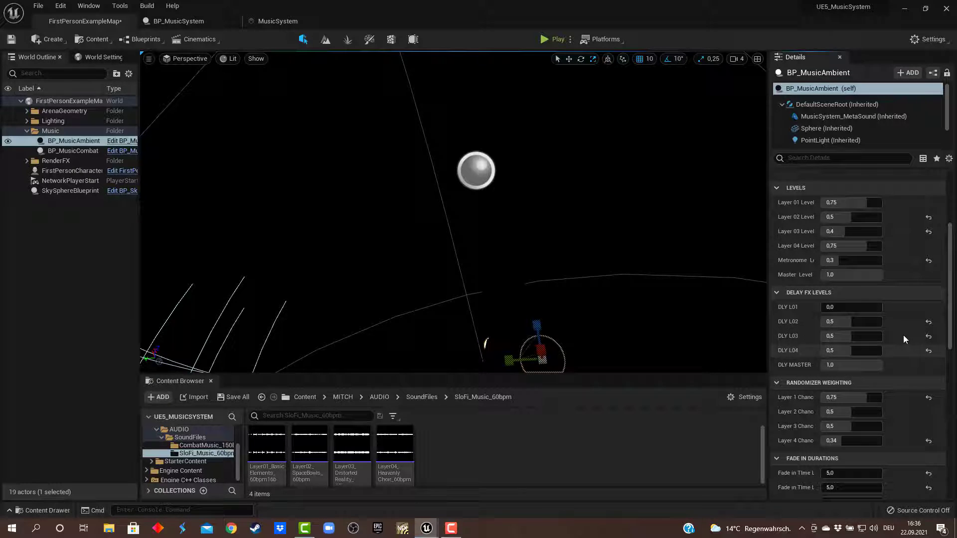
pyautogui.moveTo(910, 330)
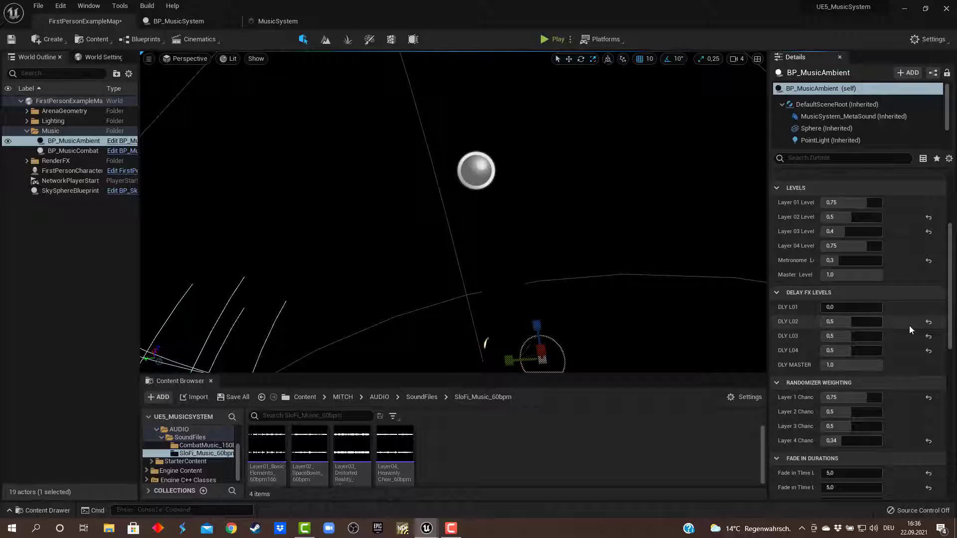
pyautogui.moveTo(906, 333)
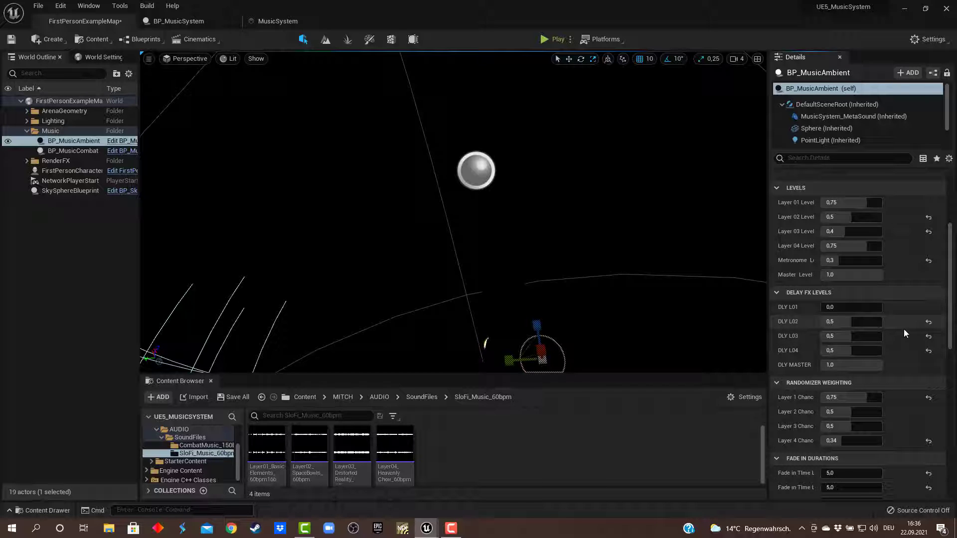
pyautogui.scroll(-3)
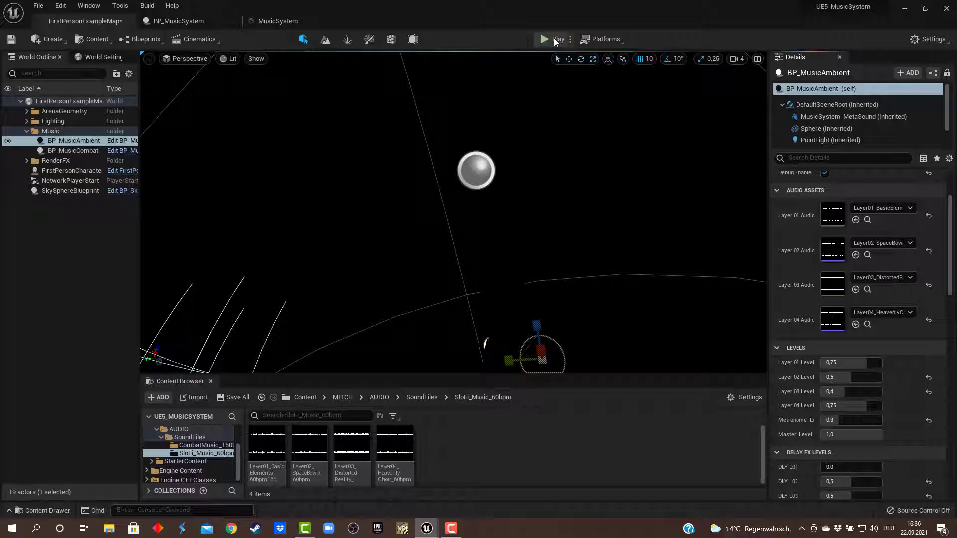
# Play the level to hear the layered music, then stop the session.
pyautogui.click(544, 39)
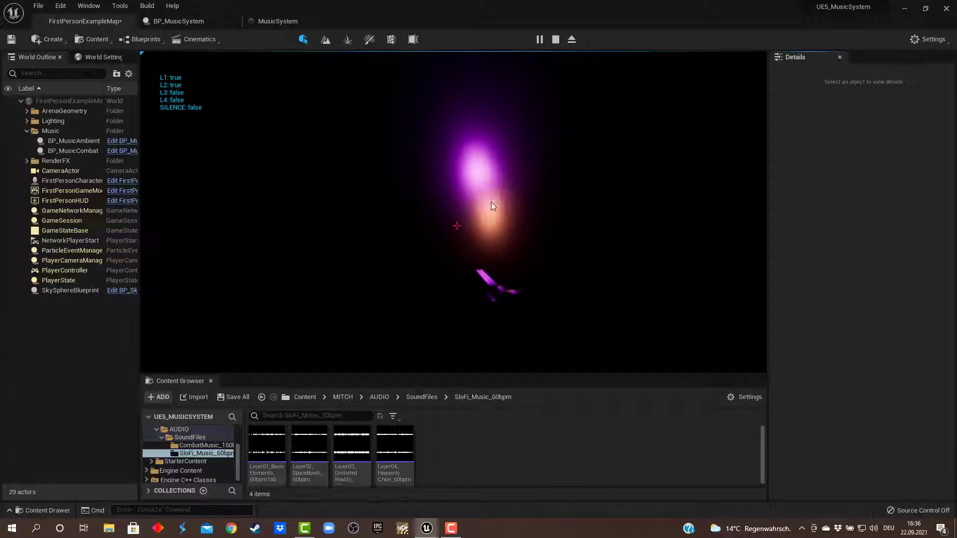
pyautogui.moveTo(655, 220)
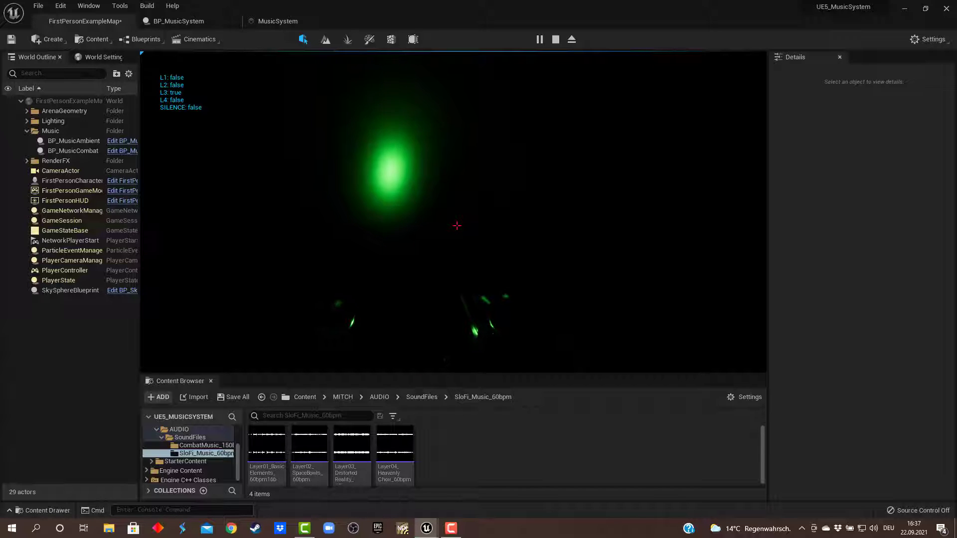
pyautogui.click(73, 141)
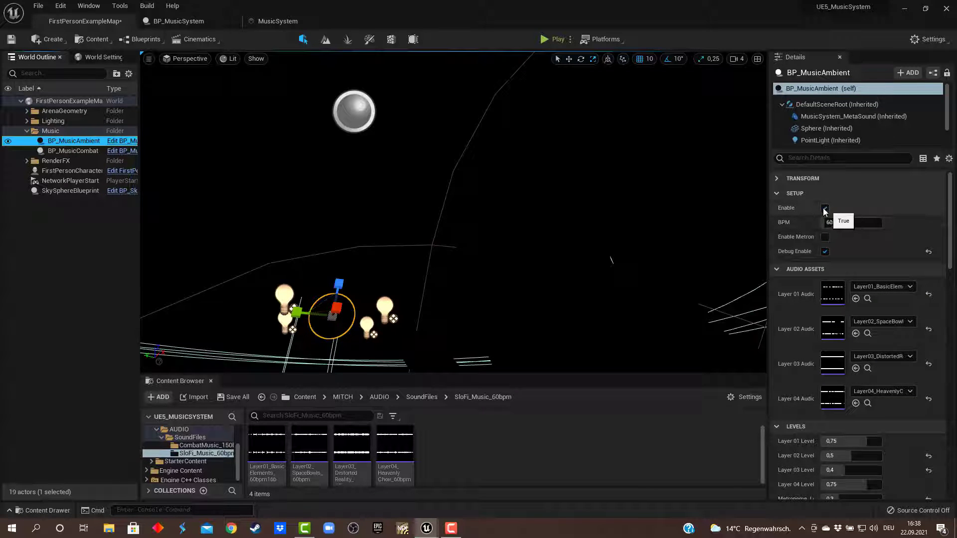
# Disable BP_MusicAmbient and enable BP_MusicCombat instead.
pyautogui.click(824, 208)
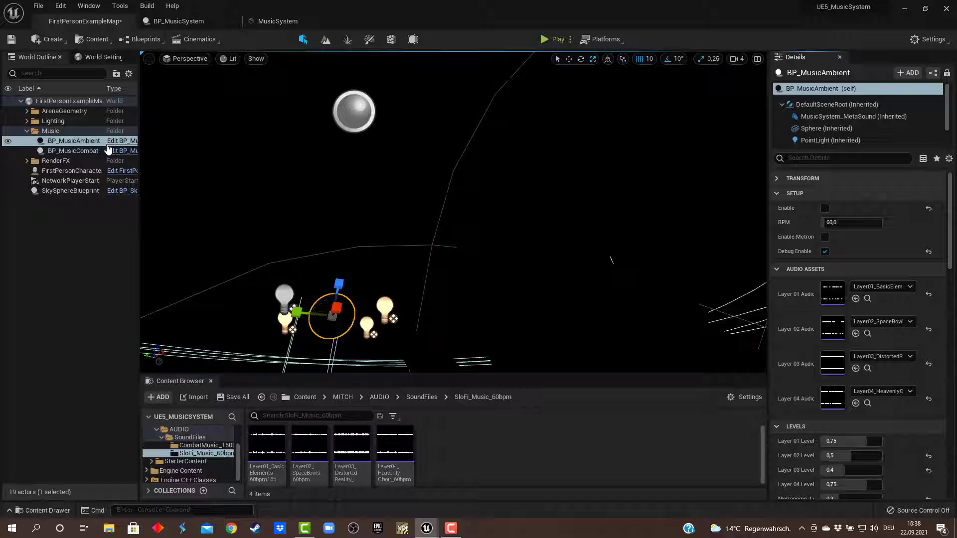
pyautogui.click(73, 151)
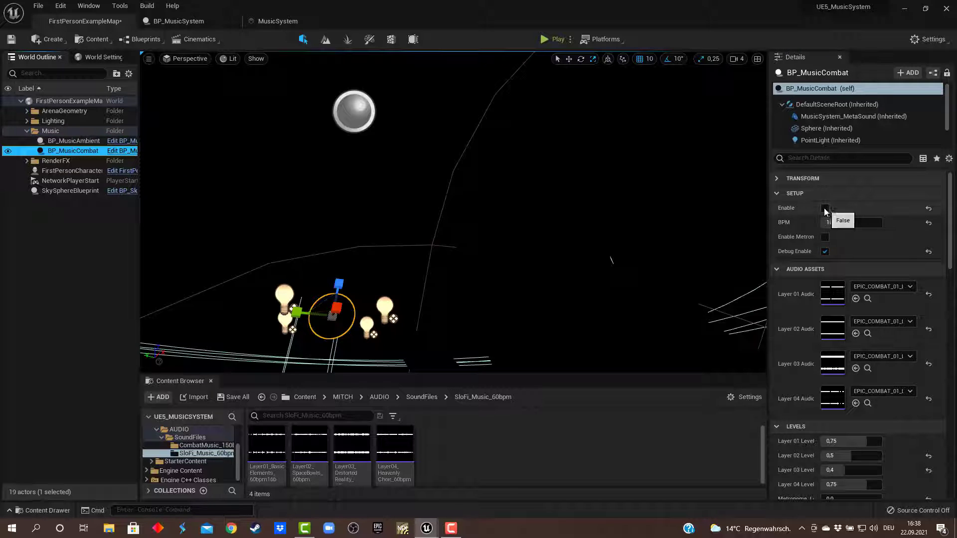
pyautogui.click(826, 208)
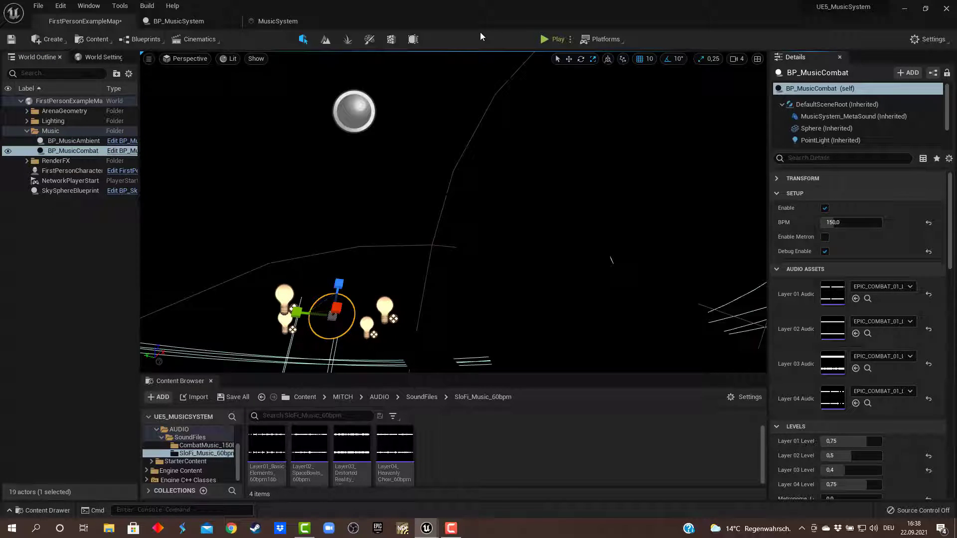
pyautogui.moveTo(852, 222)
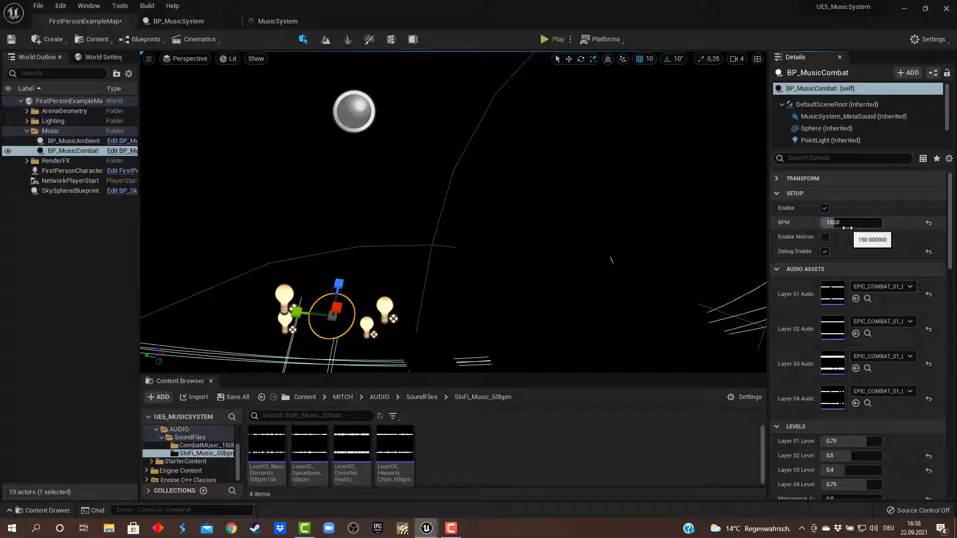
pyautogui.moveTo(869, 298)
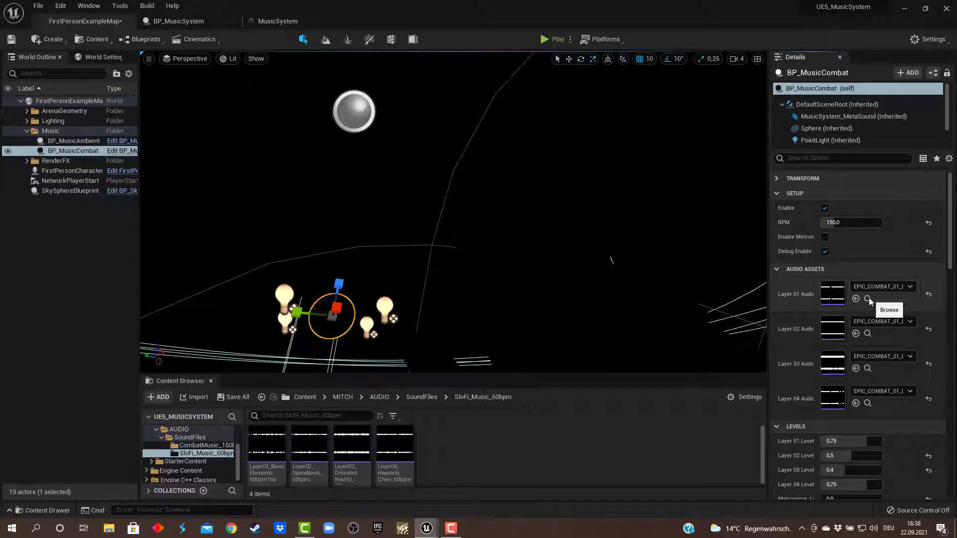
# Browse to the CombatMusic_150bpm Layer 01 sound files and preview a combat loop.
pyautogui.click(206, 445)
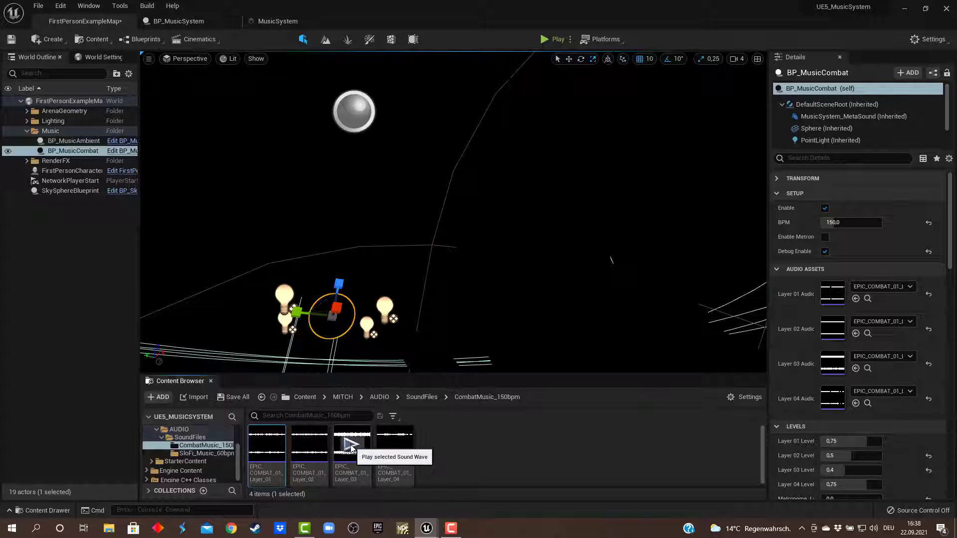
pyautogui.click(352, 444)
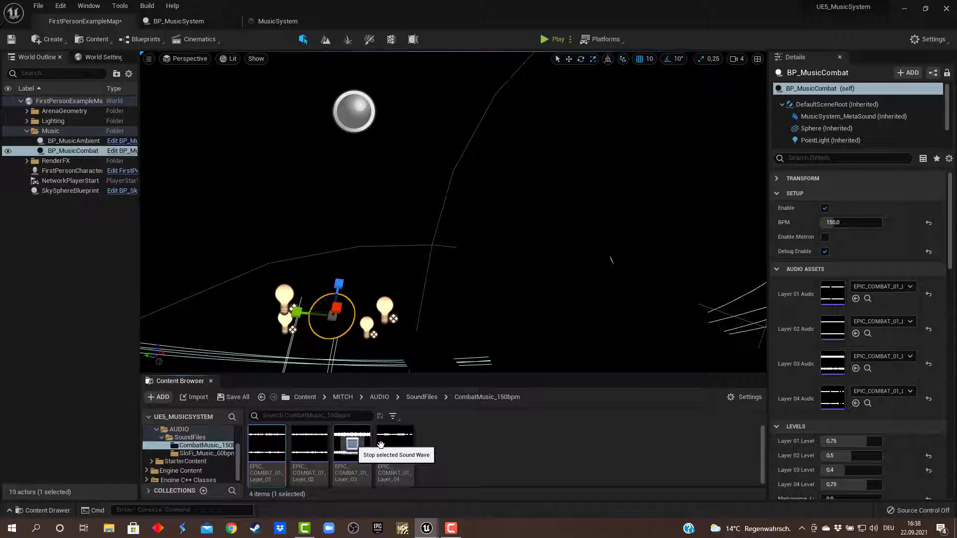
pyautogui.moveTo(395, 445)
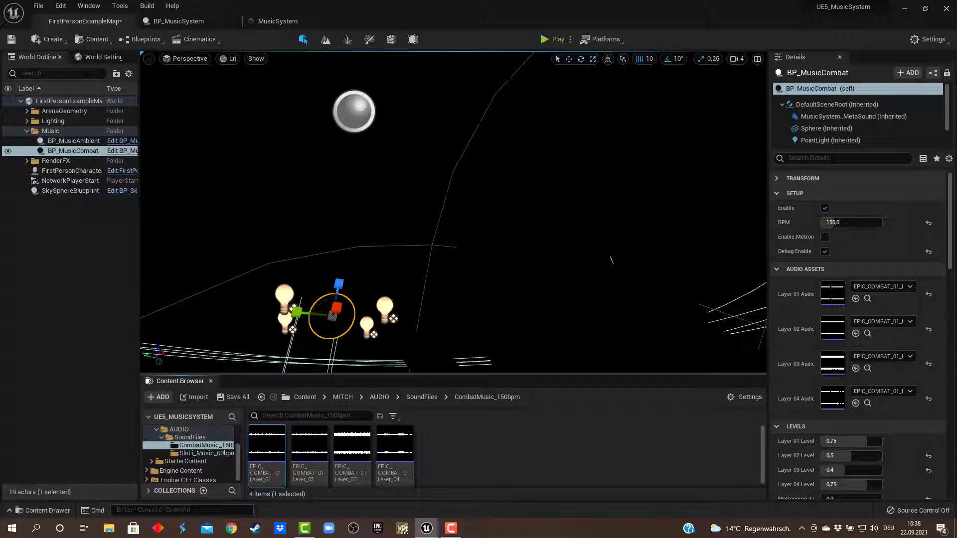
pyautogui.click(544, 39)
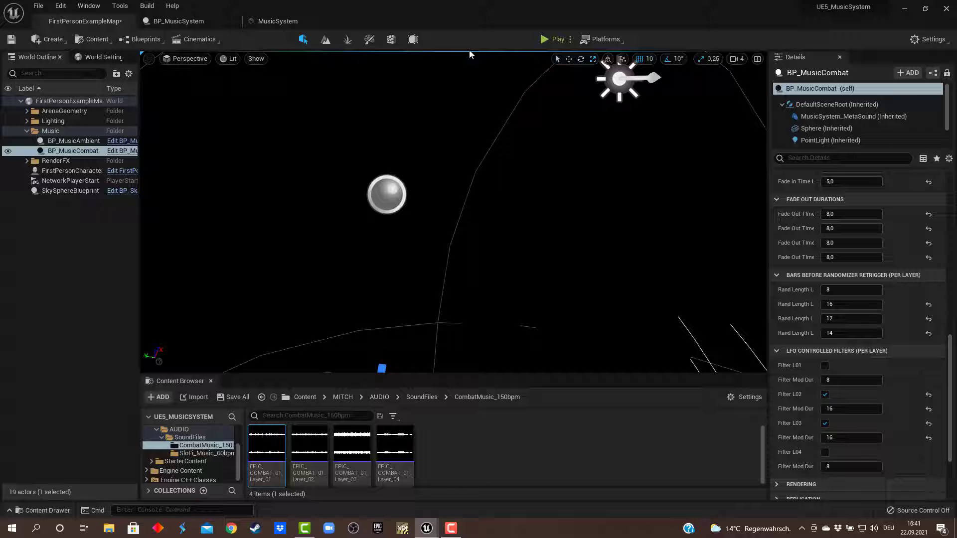
pyautogui.click(278, 21)
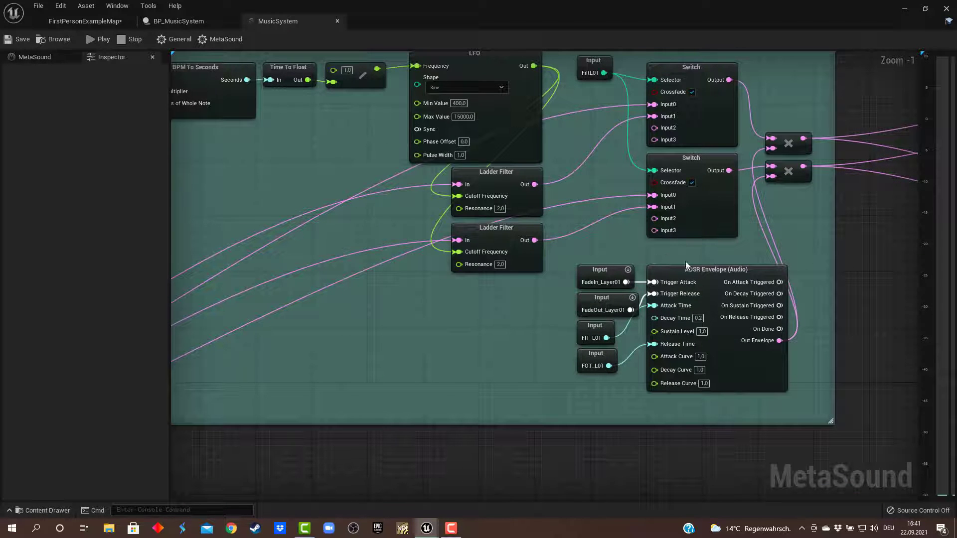
# Select the ADSR fade envelope and the FadeIn_Layer01 input node to explain the layer's fade.
pyautogui.click(716, 269)
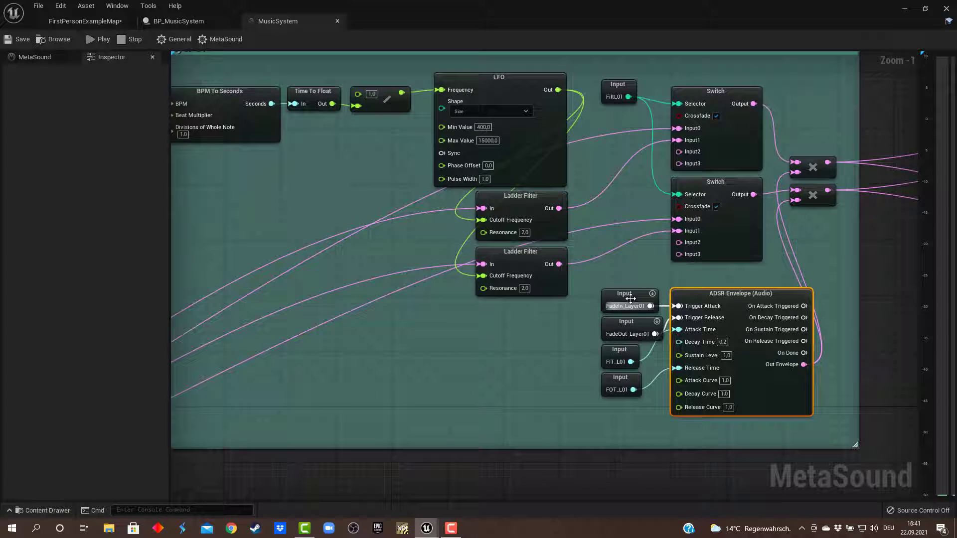
pyautogui.click(624, 293)
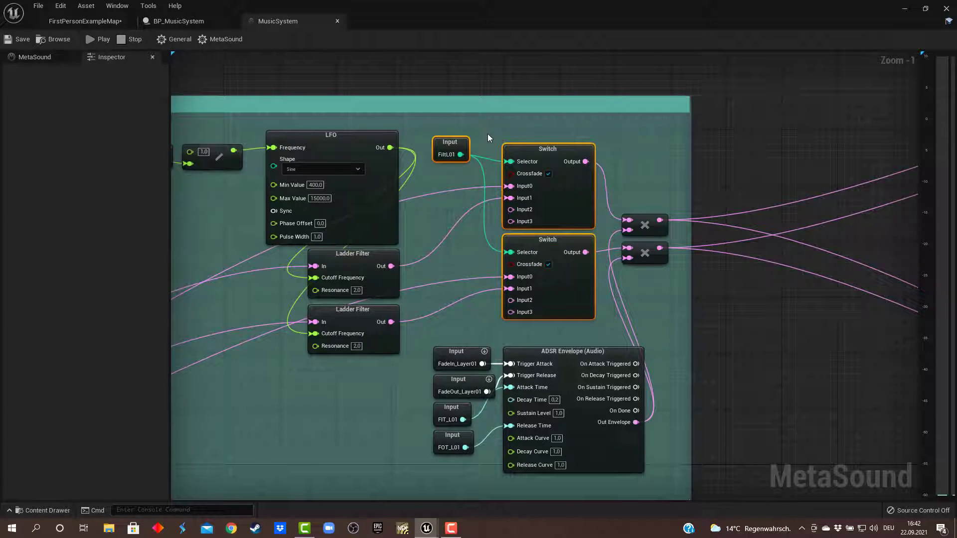
pyautogui.click(449, 148)
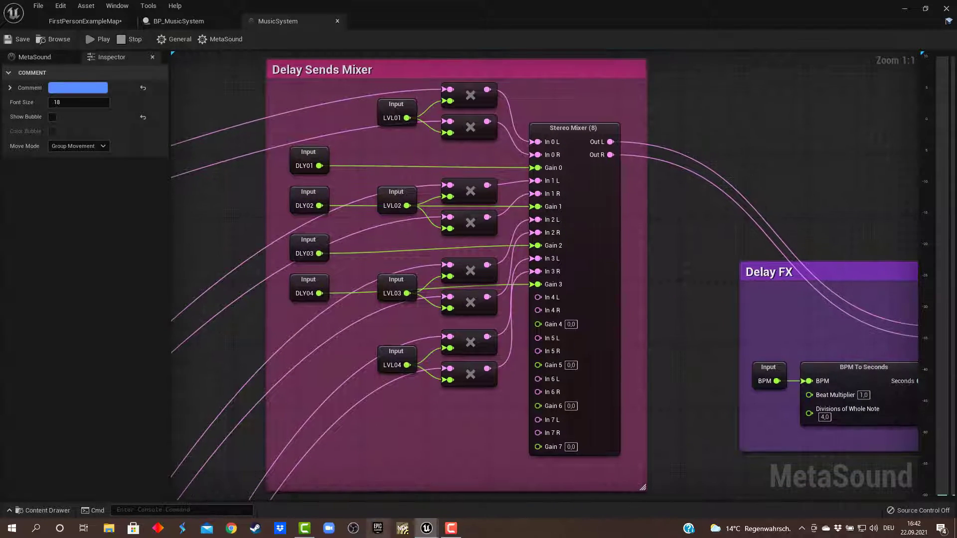
pyautogui.moveTo(541, 171)
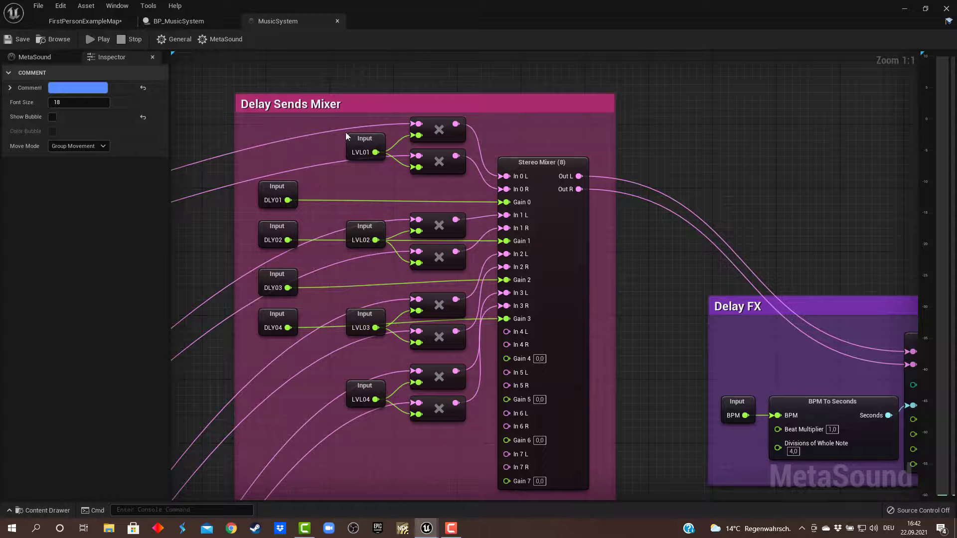
pyautogui.click(542, 162)
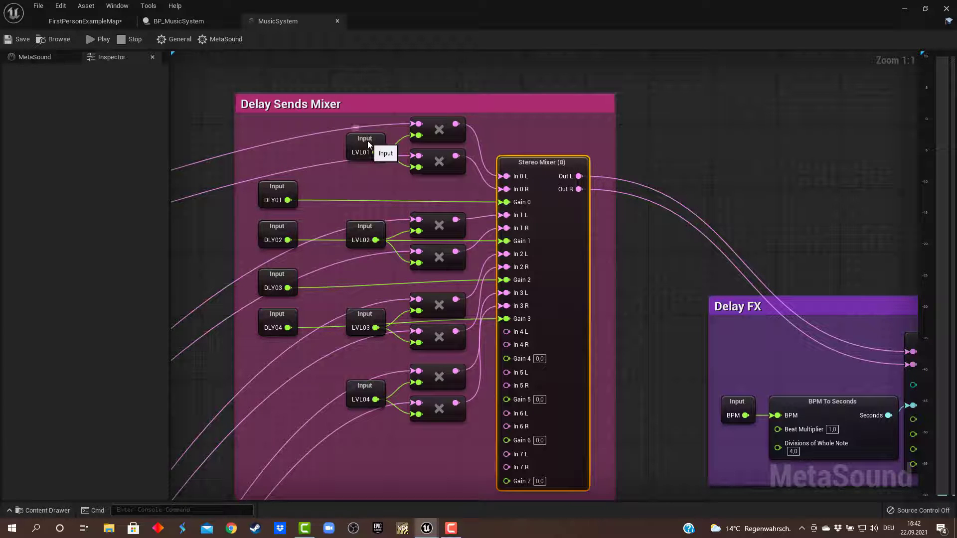
pyautogui.click(365, 145)
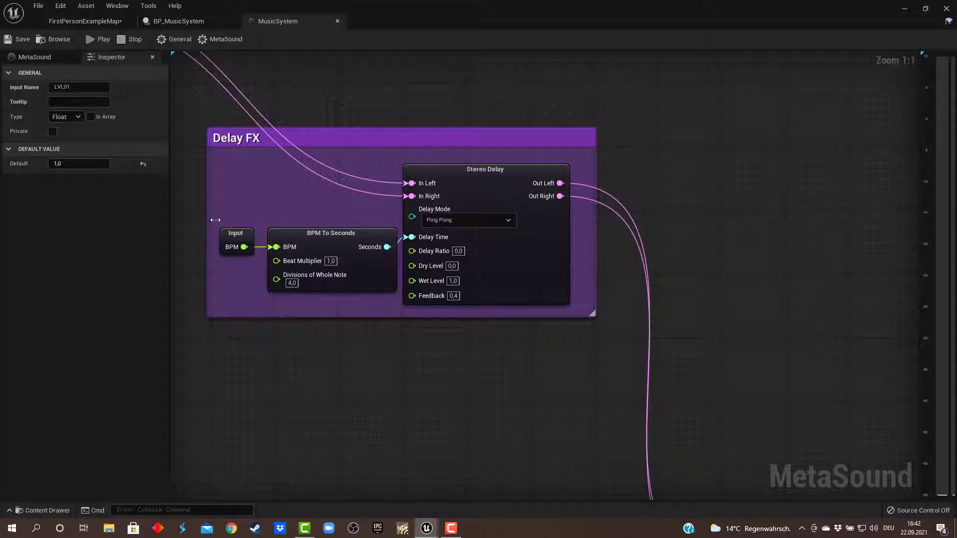
pyautogui.click(235, 240)
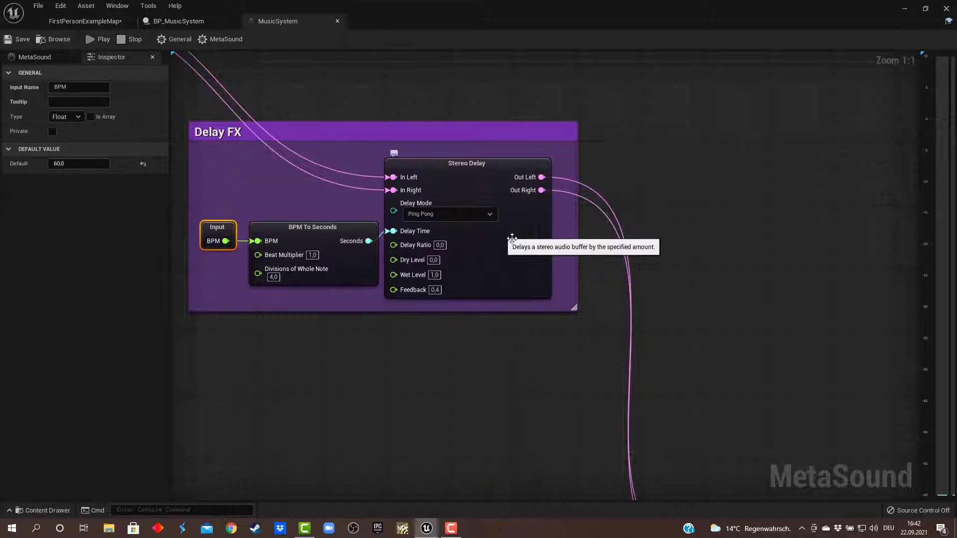
pyautogui.moveTo(292, 214)
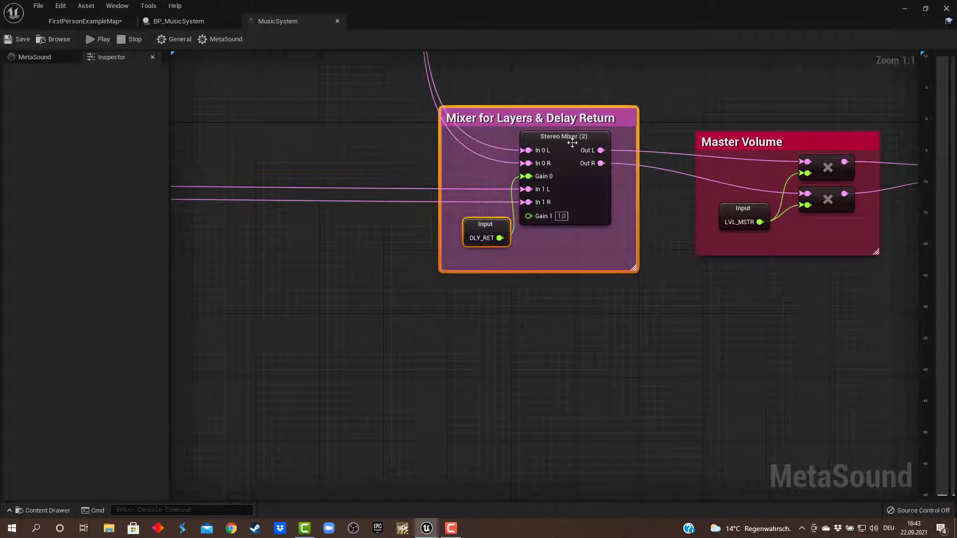
pyautogui.scroll(-3)
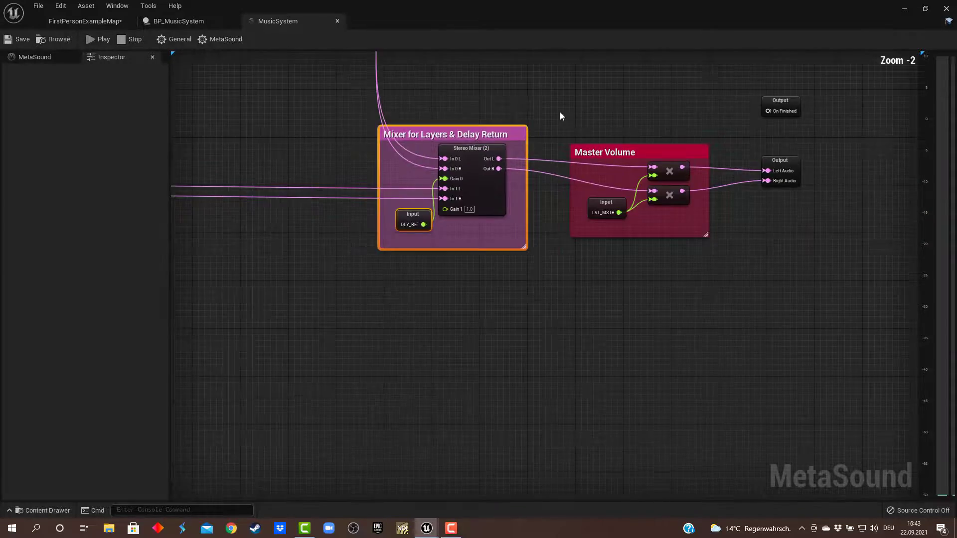
pyautogui.scroll(-3)
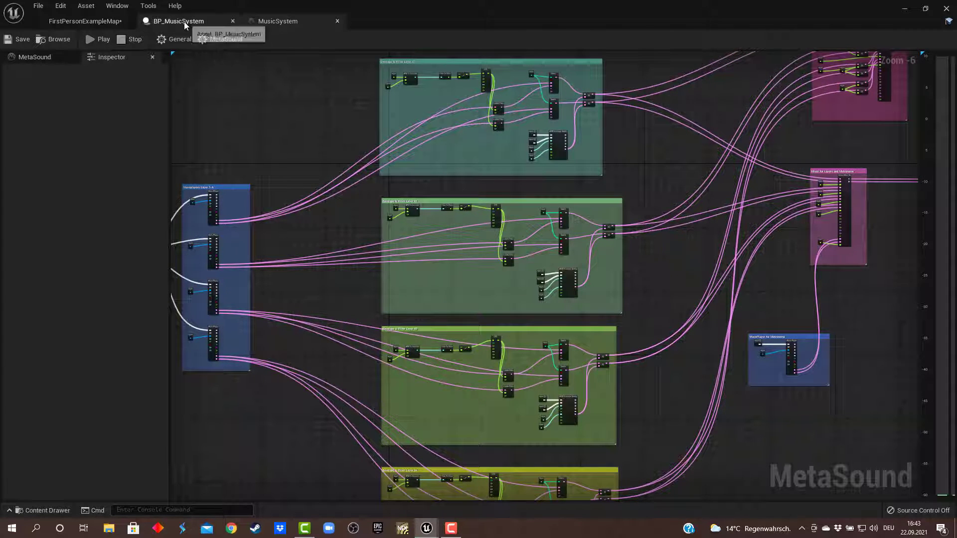
# Switch to BP_MusicSystem's event graph and select nodes through Quartz setup to the Init Randomizer call.
pyautogui.click(178, 21)
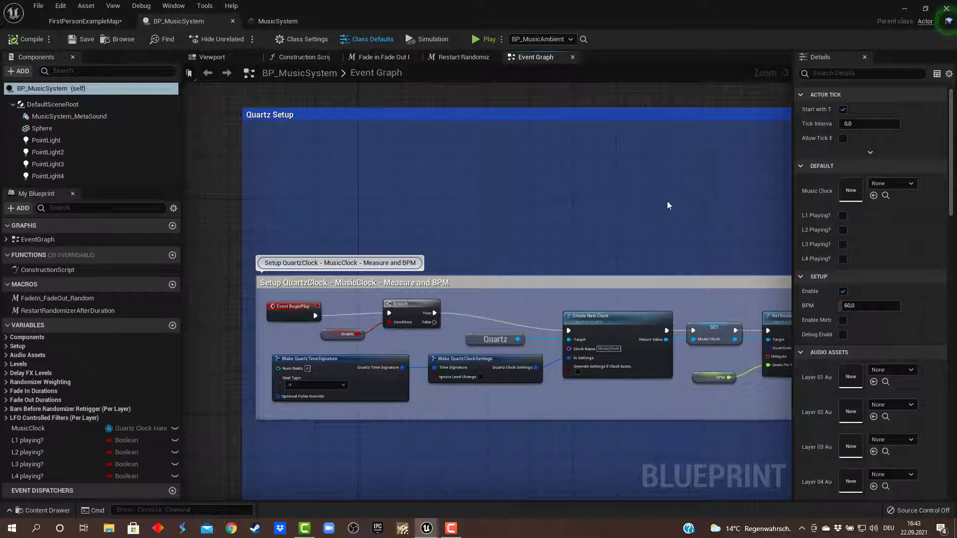
pyautogui.moveTo(682, 225)
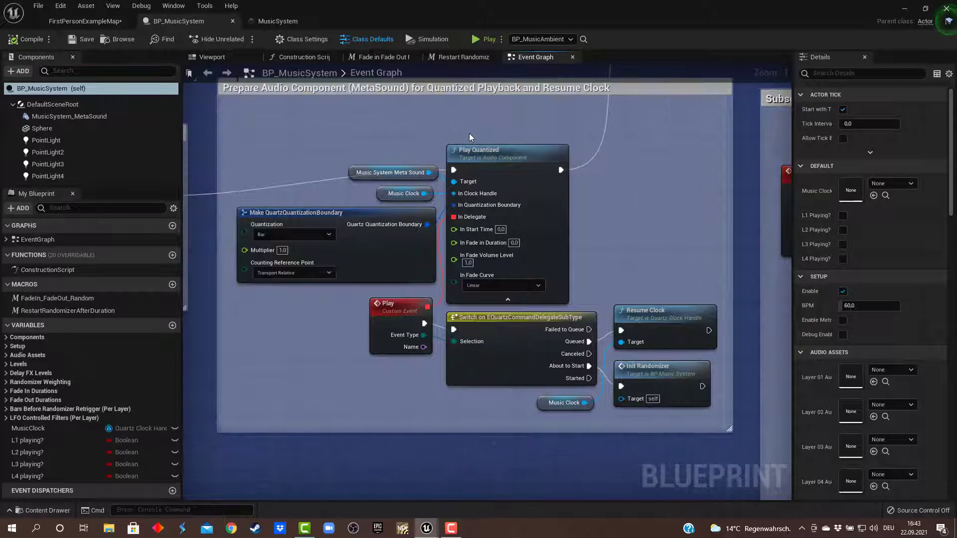
pyautogui.click(497, 153)
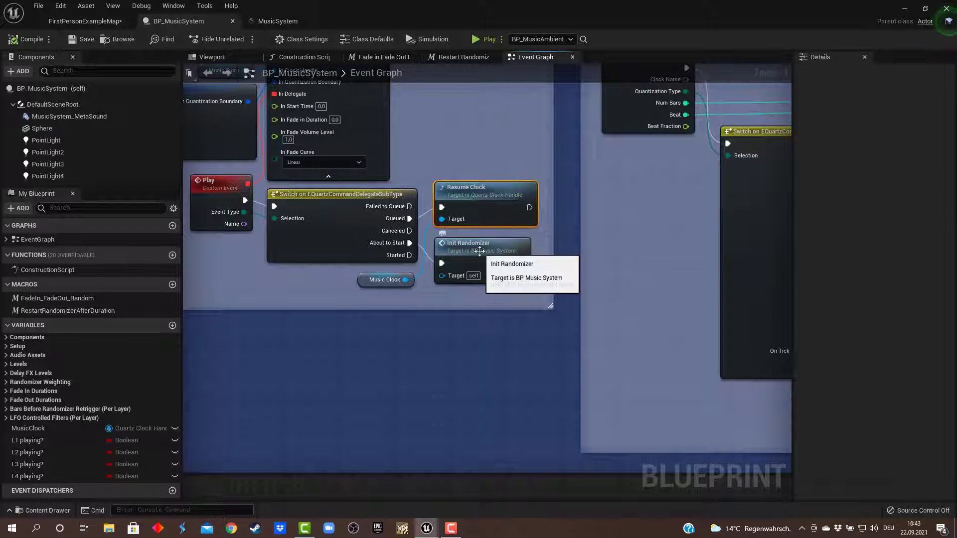
pyautogui.click(472, 243)
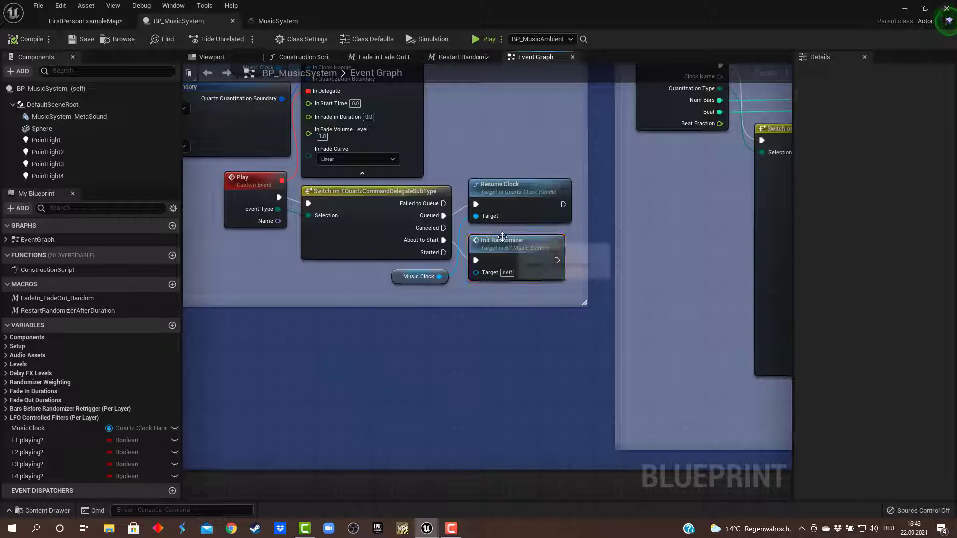
pyautogui.click(503, 240)
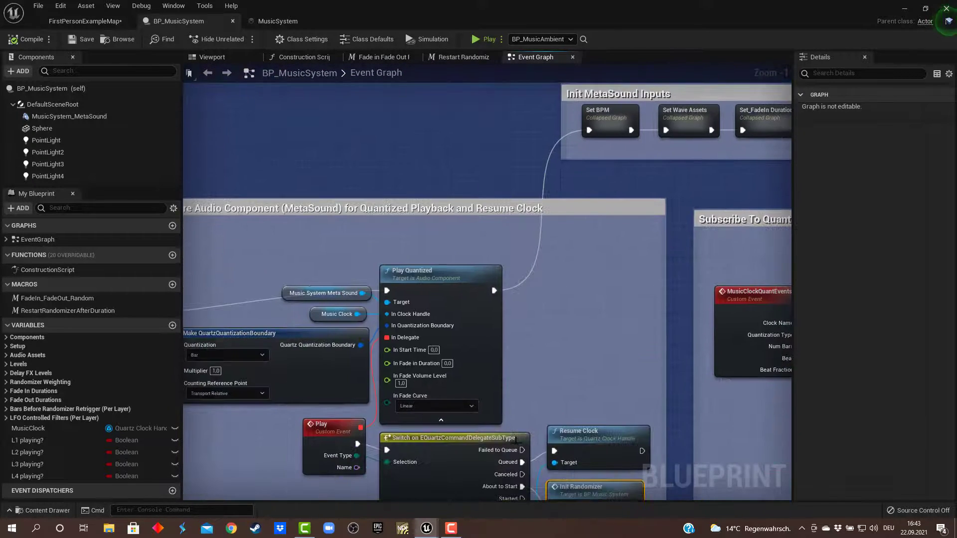
pyautogui.click(440, 270)
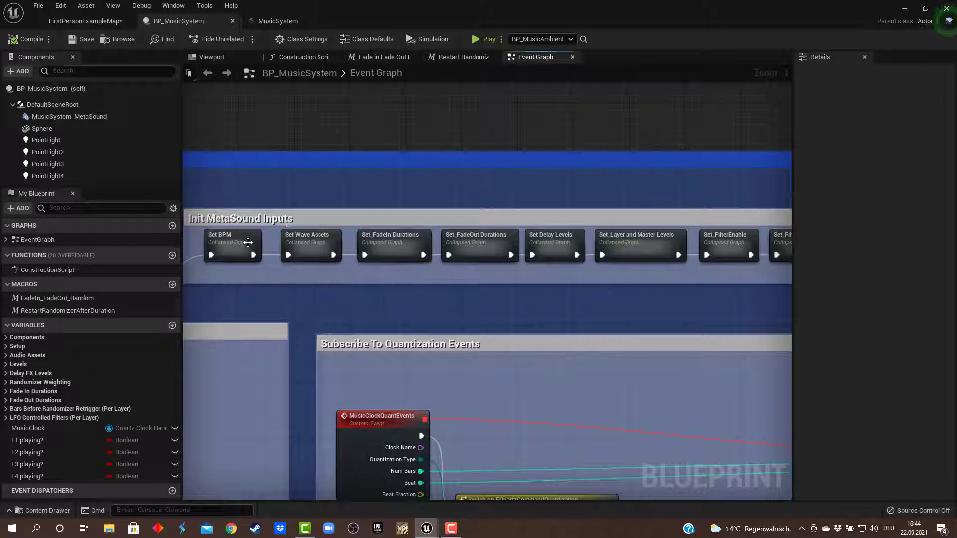
pyautogui.doubleClick(311, 241)
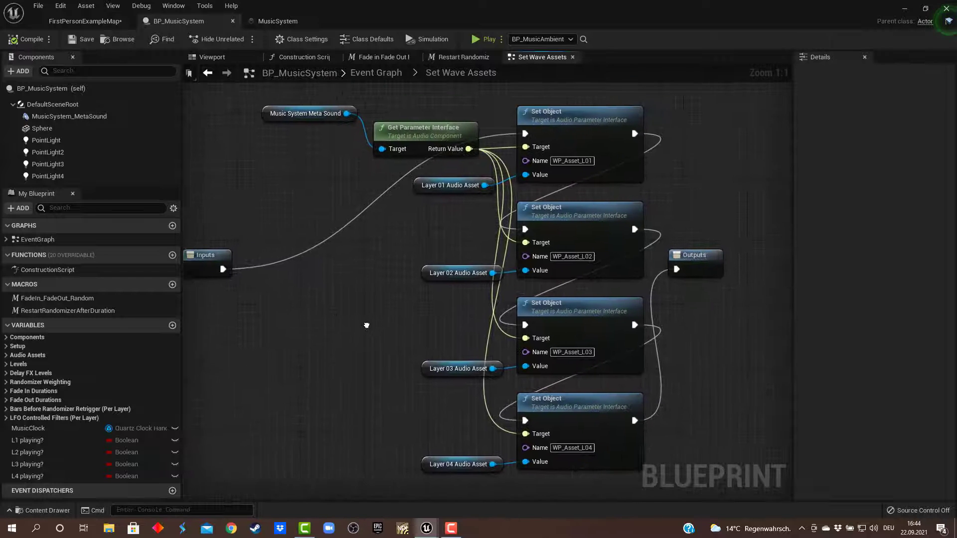
pyautogui.moveTo(366, 325); pyautogui.dragTo(241, 107)
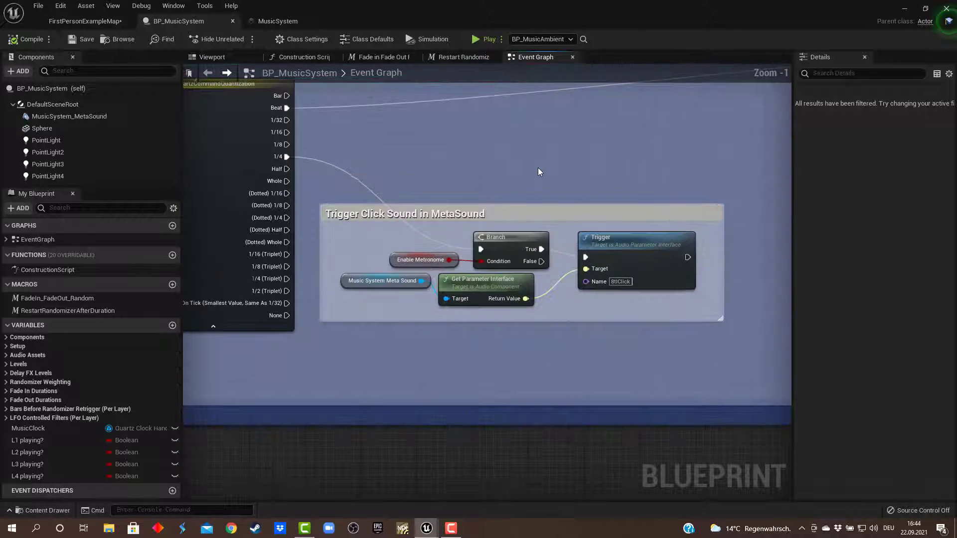
pyautogui.moveTo(427, 211)
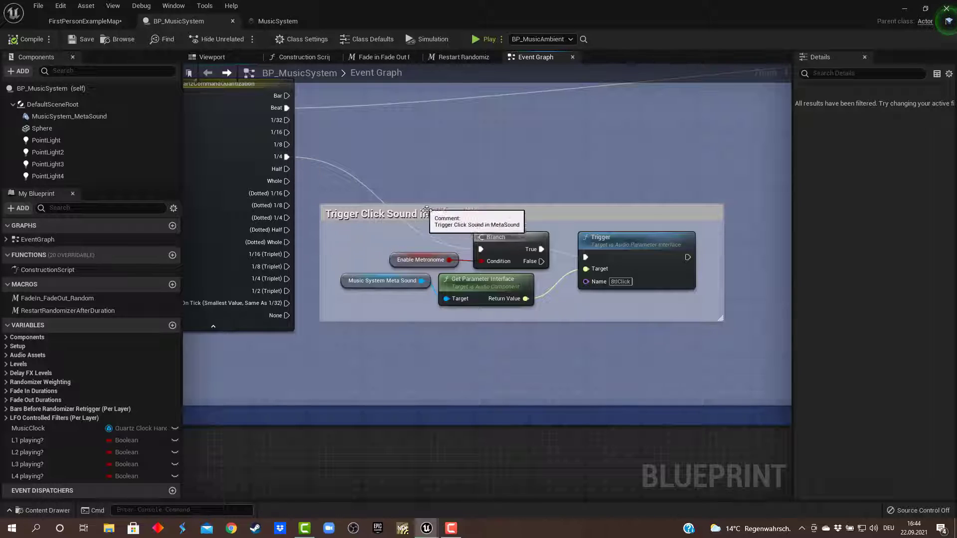
pyautogui.click(405, 214)
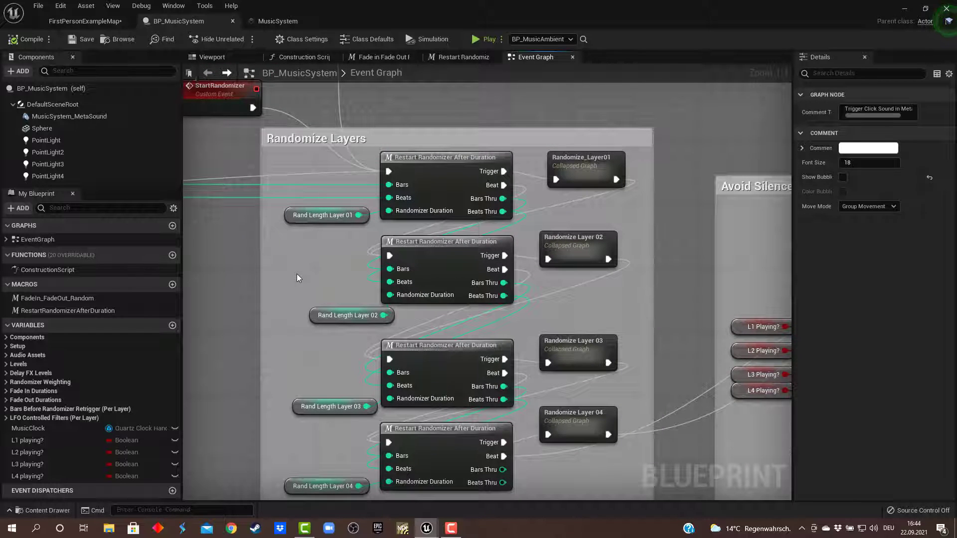
pyautogui.moveTo(335, 277)
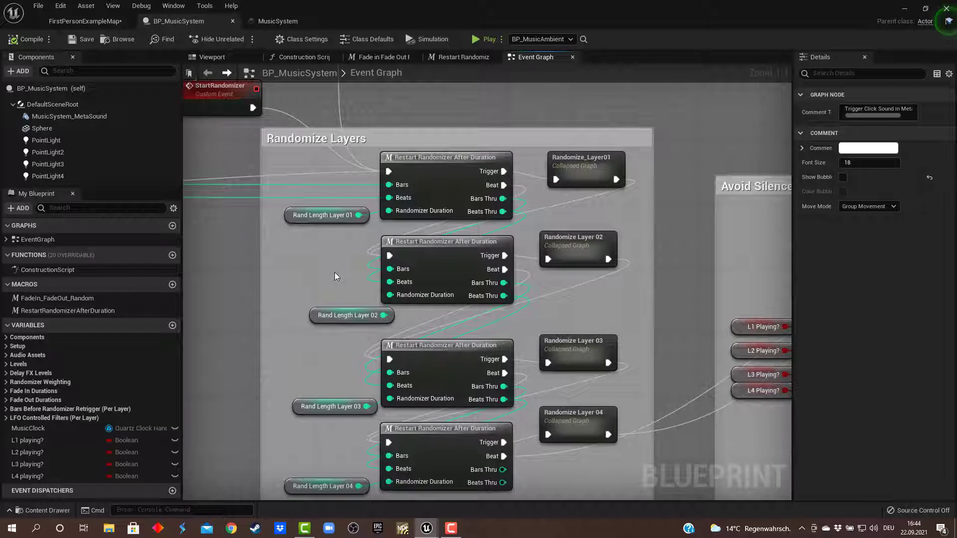
pyautogui.moveTo(463, 180)
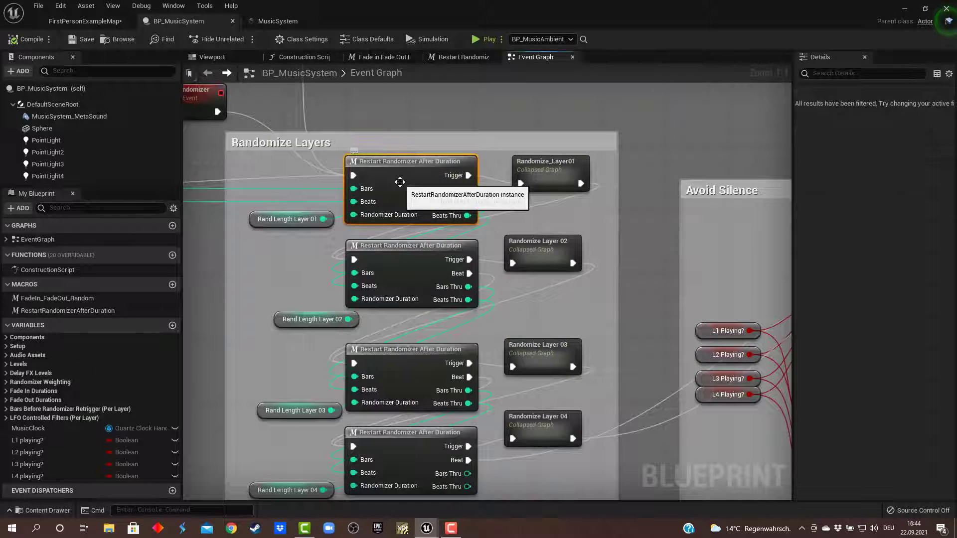
# Open the Restart Randomizer After Duration macro to show its bar and beat modulo checks.
pyautogui.doubleClick(409, 161)
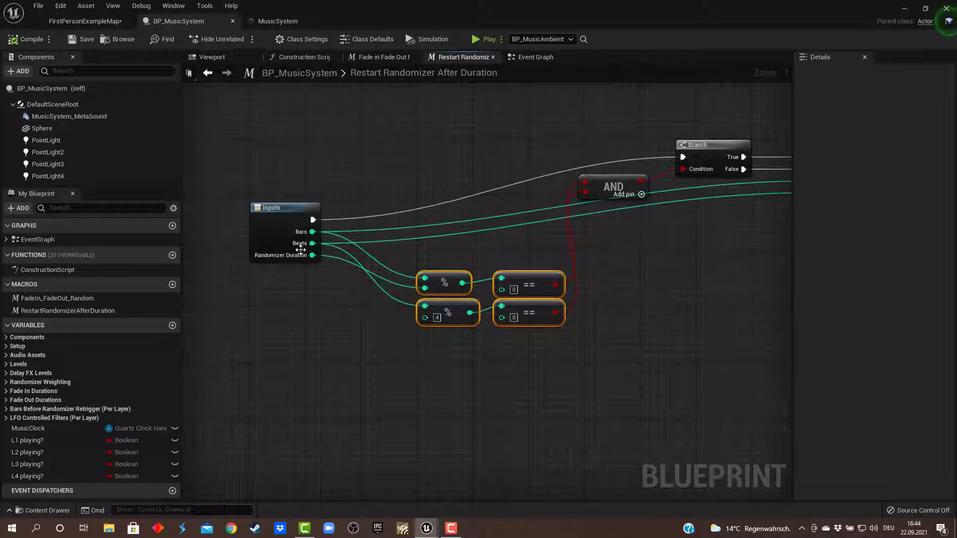
pyautogui.moveTo(287, 262)
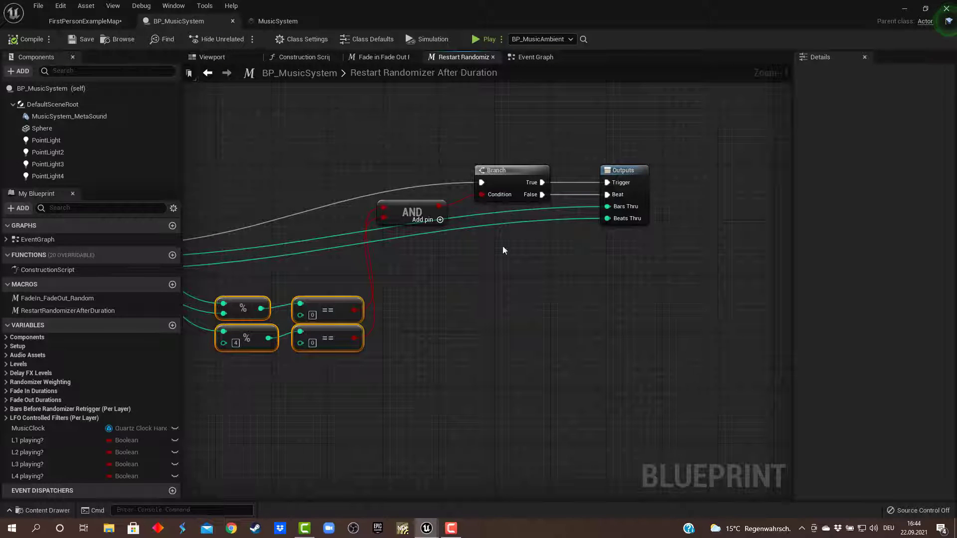
pyautogui.click(536, 57)
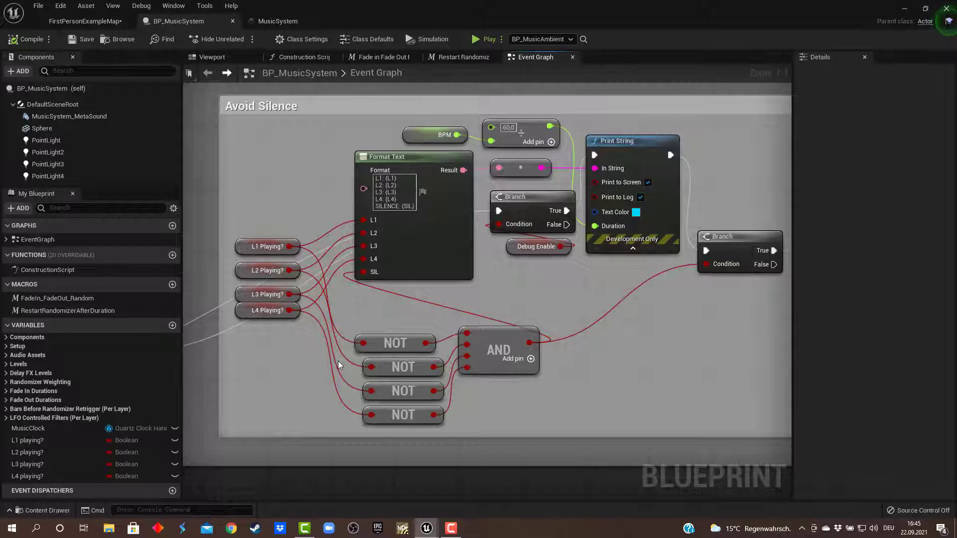
# Pan the Avoid Silence section to bring the Start Randomizer call into view.
pyautogui.moveTo(339, 365); pyautogui.dragTo(449, 414)
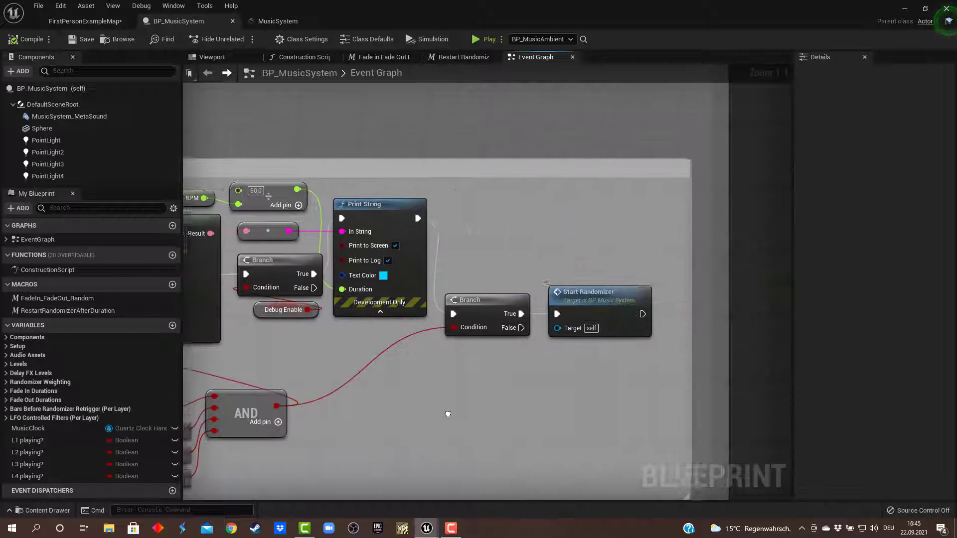
pyautogui.click(588, 292)
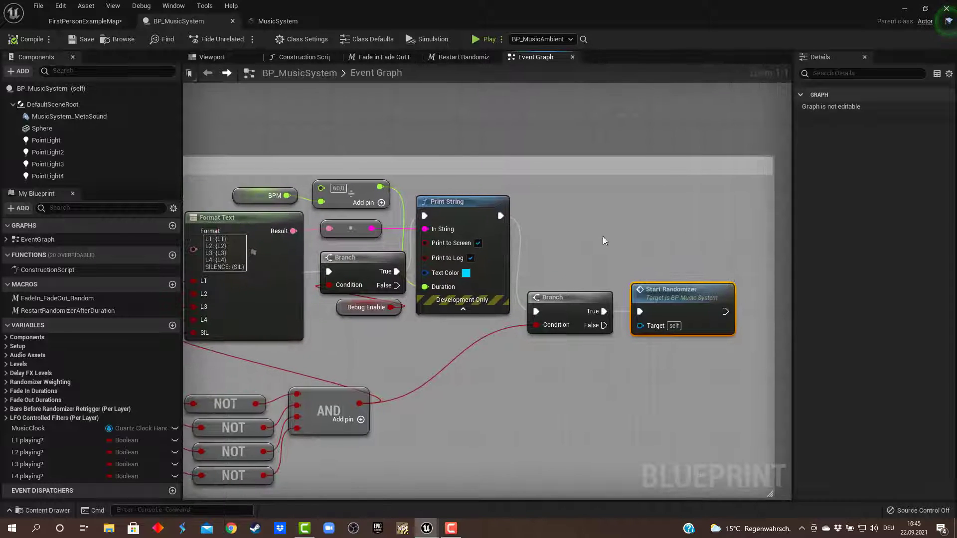
pyautogui.scroll(-3)
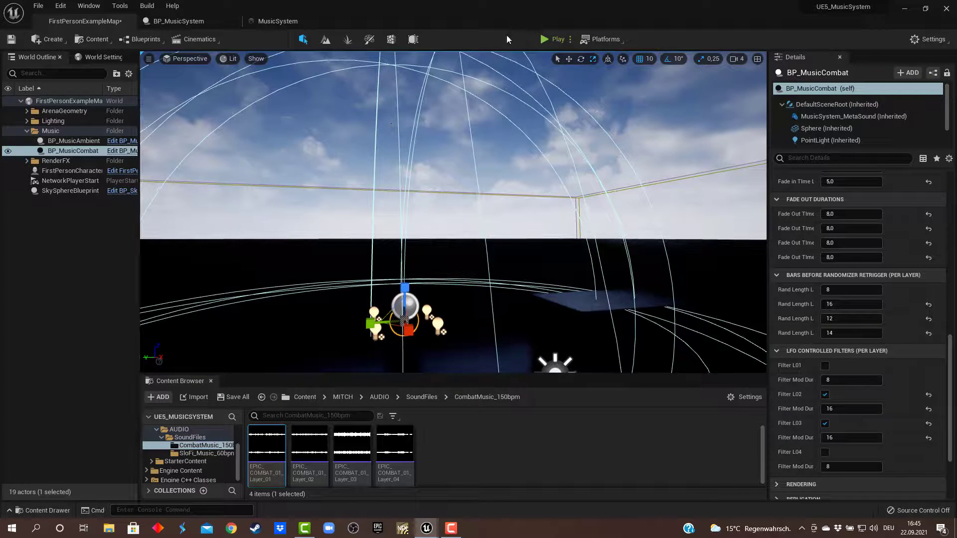
pyautogui.moveTo(546, 44)
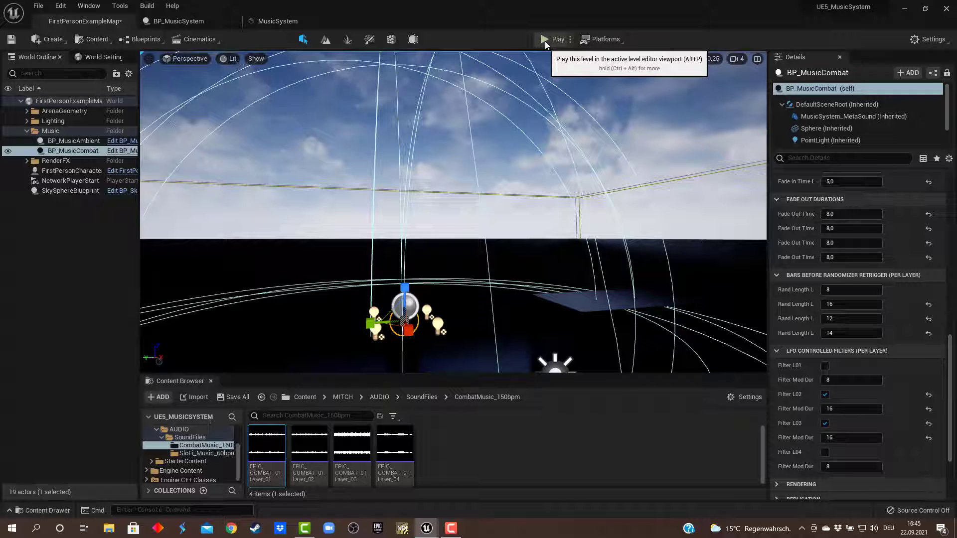